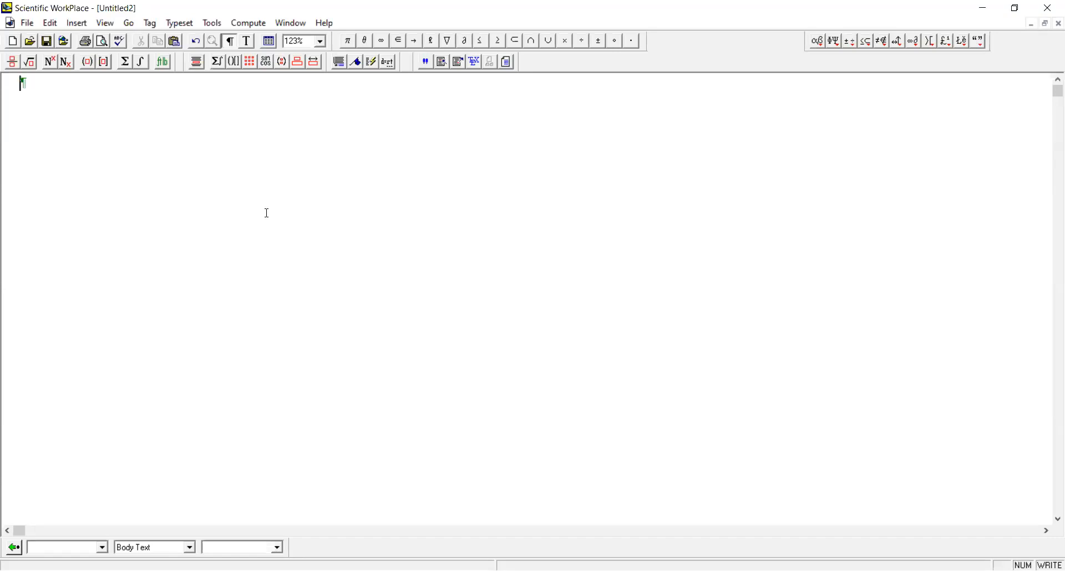
- Add the 'Autonomous problems' heading and the objective max ∫₀^∞ e^{-rt}f(x(t),u(t))dt
text(Autonomous)
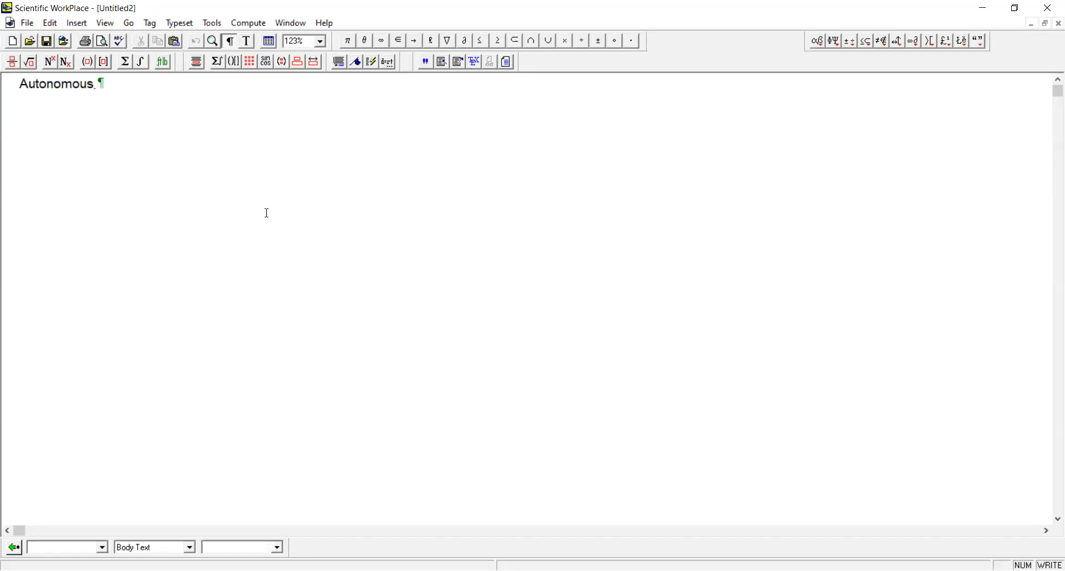
text(problems)
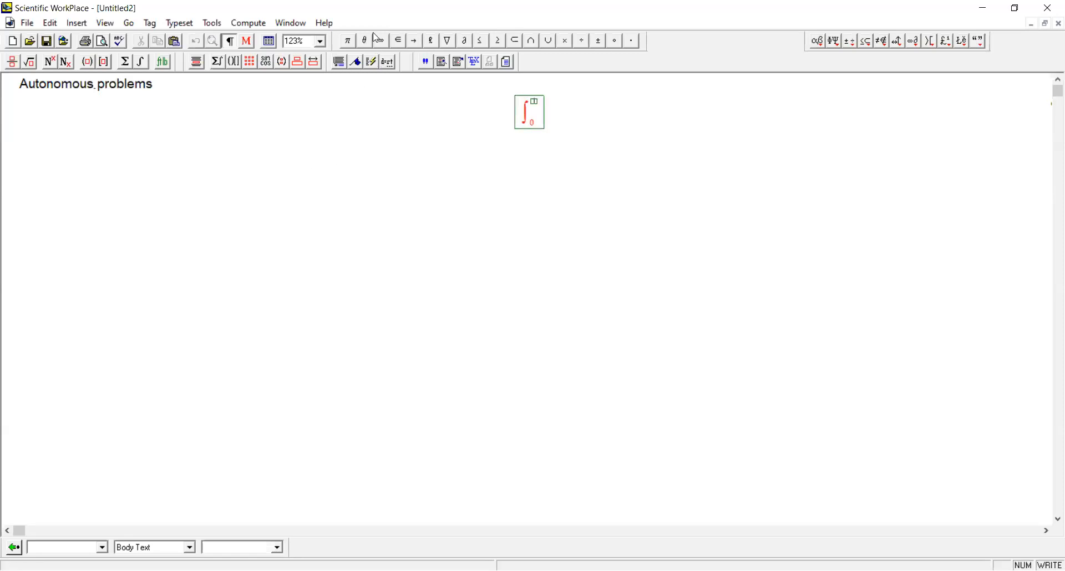
mouse_move(489, 62)
text(^∞ f(x)
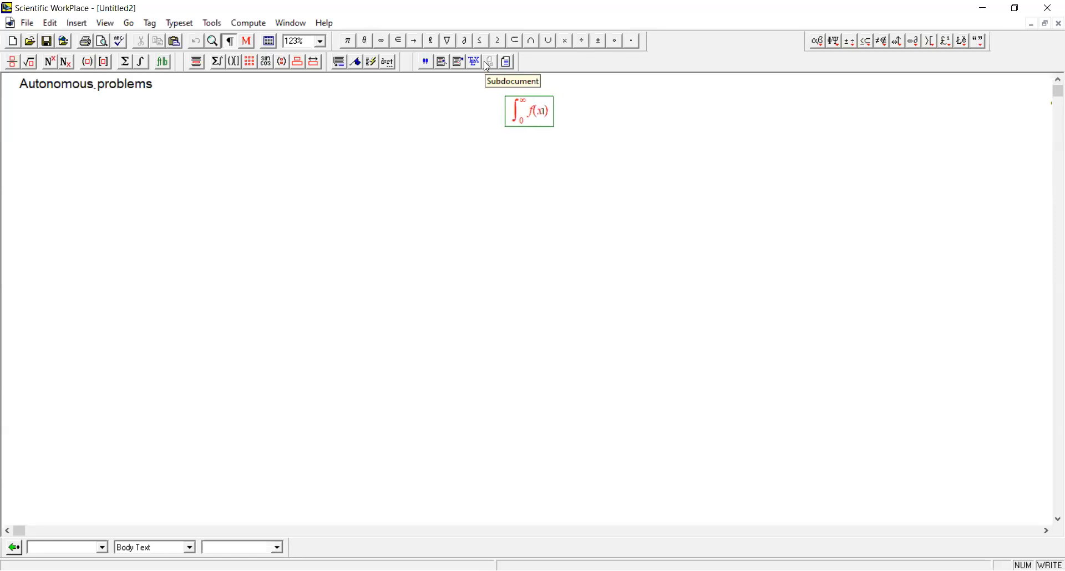
text((t))dt)
text(x')
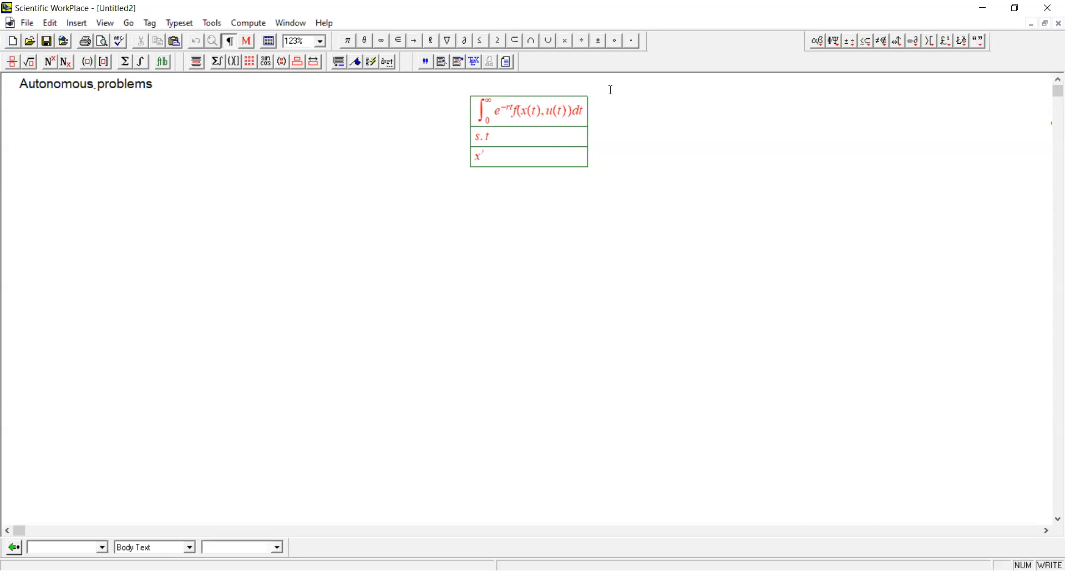
- Enter the constraint x'(t)=g(x(t),u(t)) and the line 'x(0) is given.'
text((t) = g()
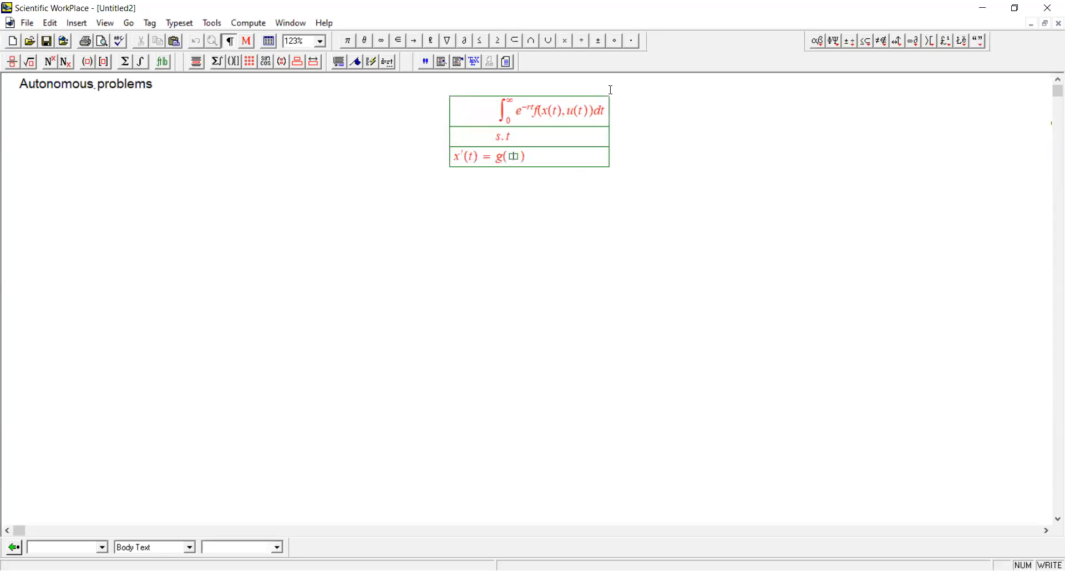
text(x)
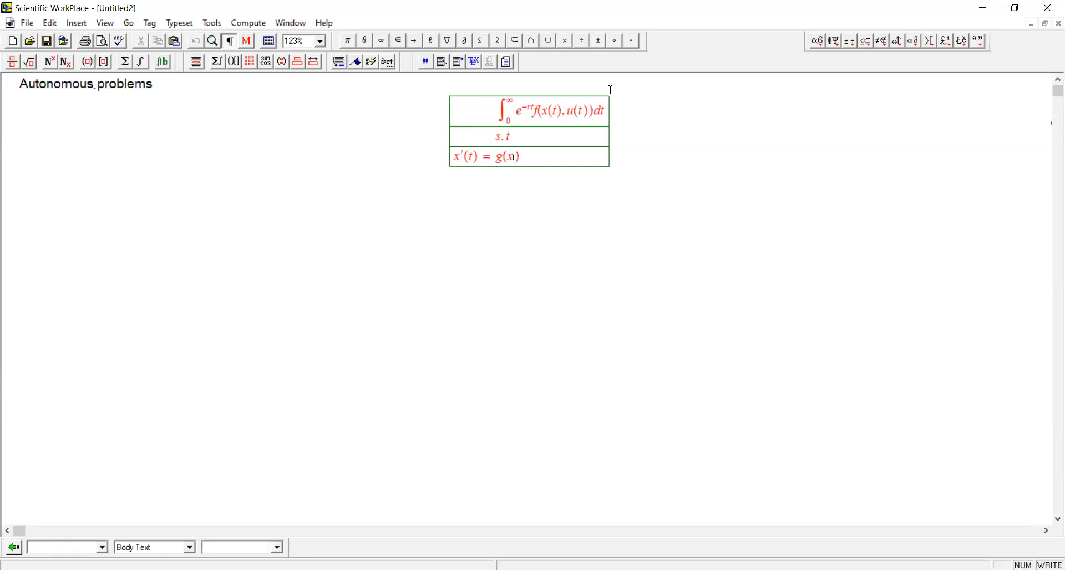
text((t)))
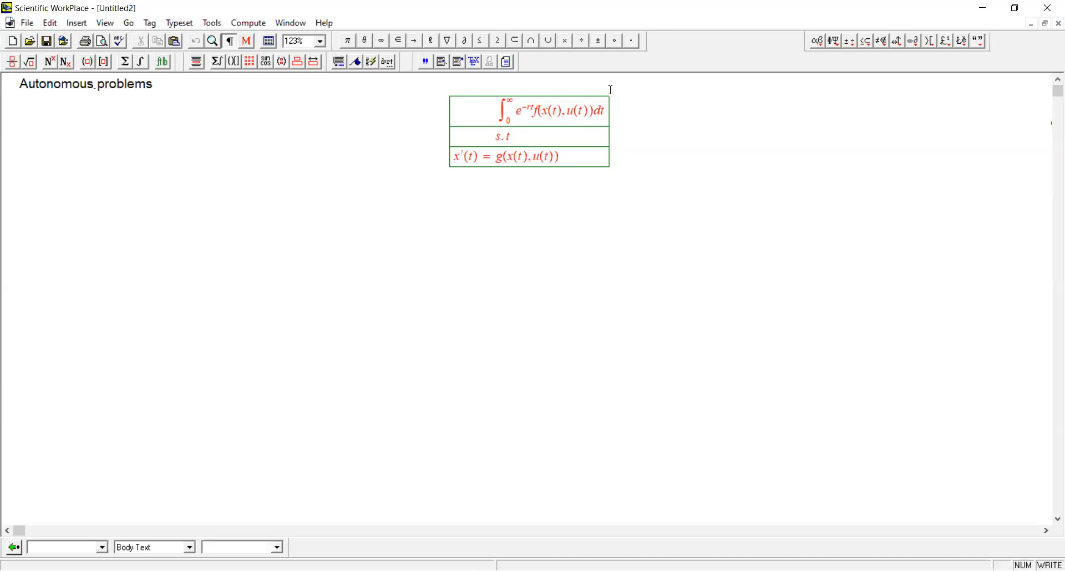
click(247, 41)
text(x()
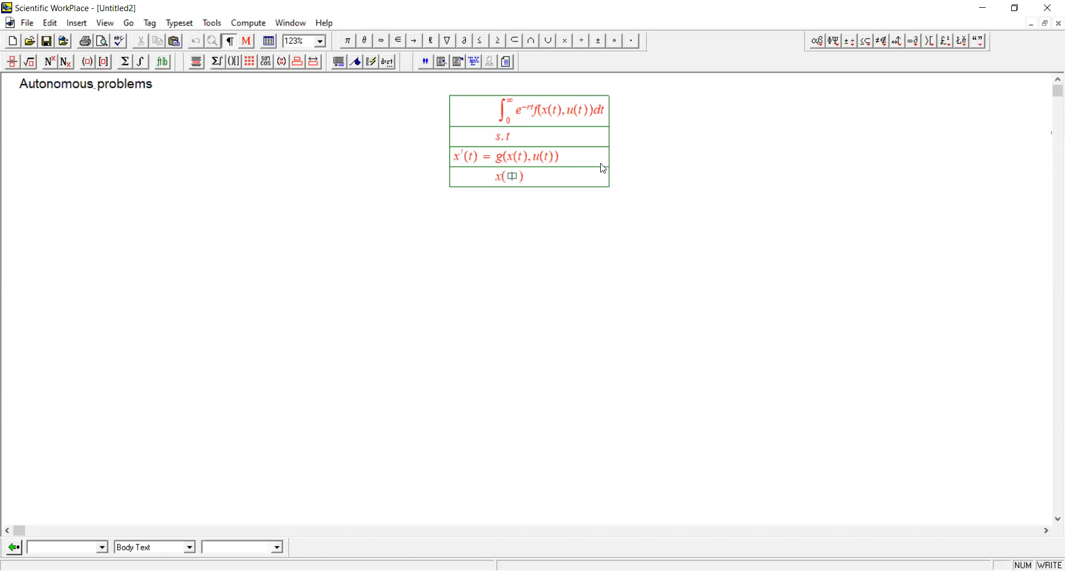
text(si)
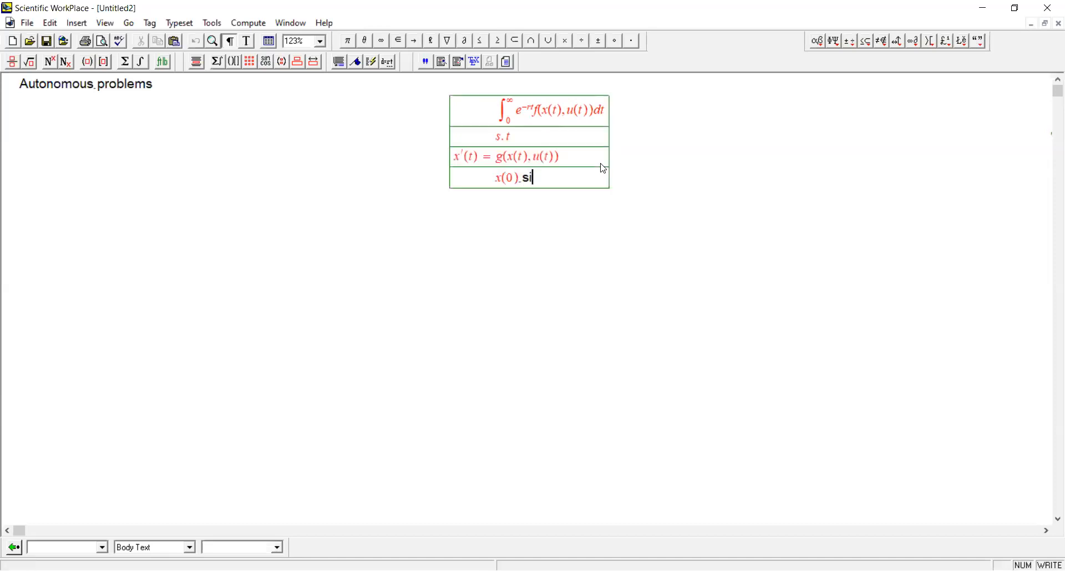
text(s given.)
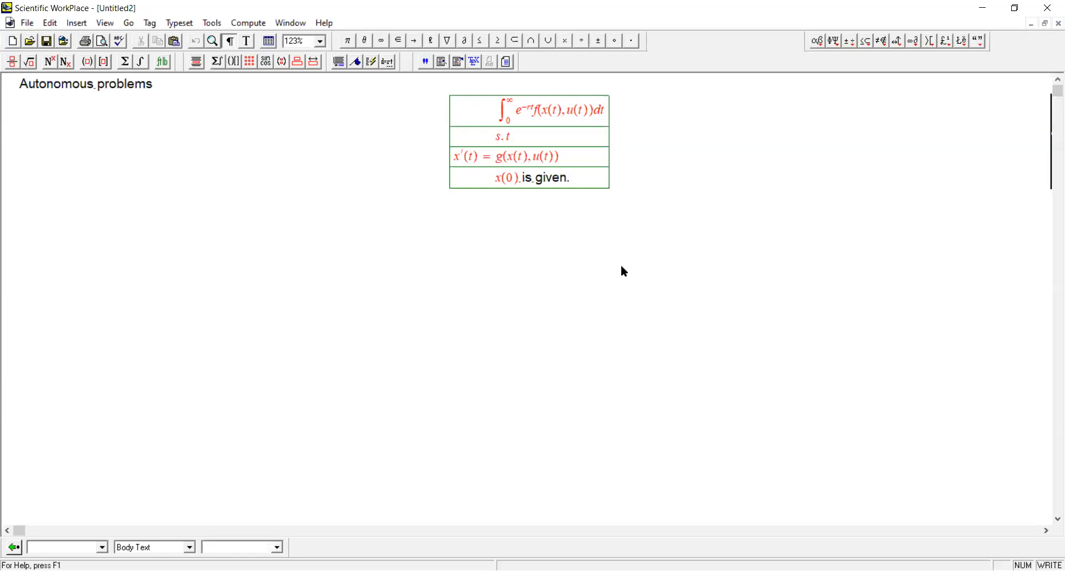
mouse_move(608, 286)
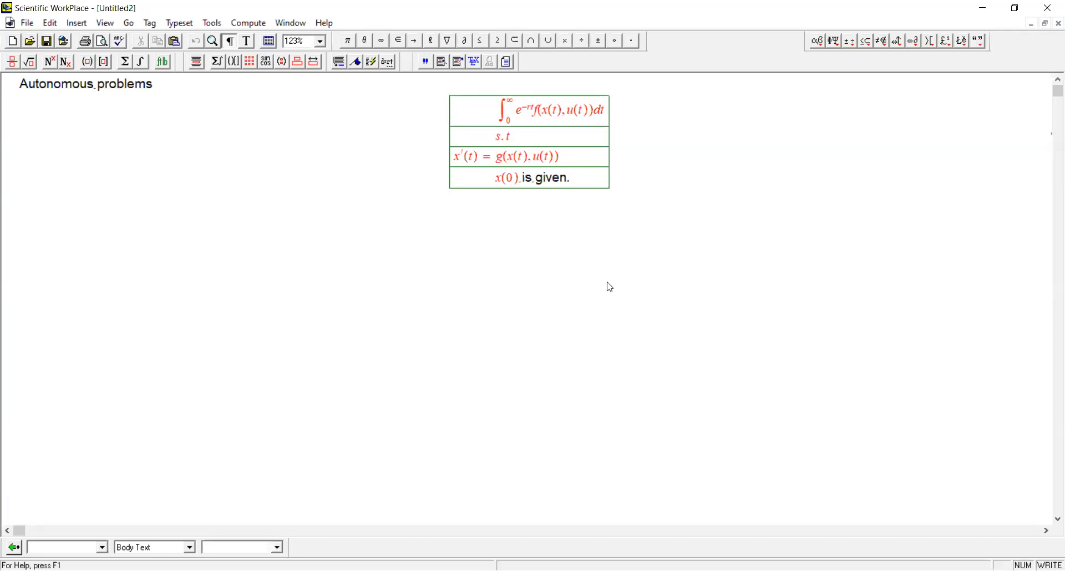
- Type the 'Necessary conditions:' label above the three partial-derivative conditions of H
text(Necessary co)
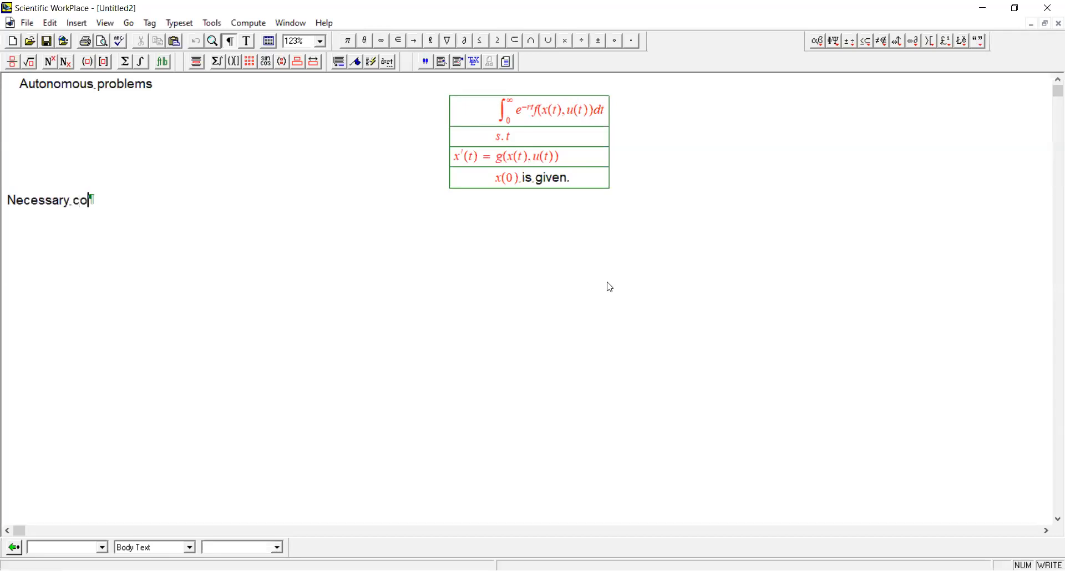
text(nditions:)
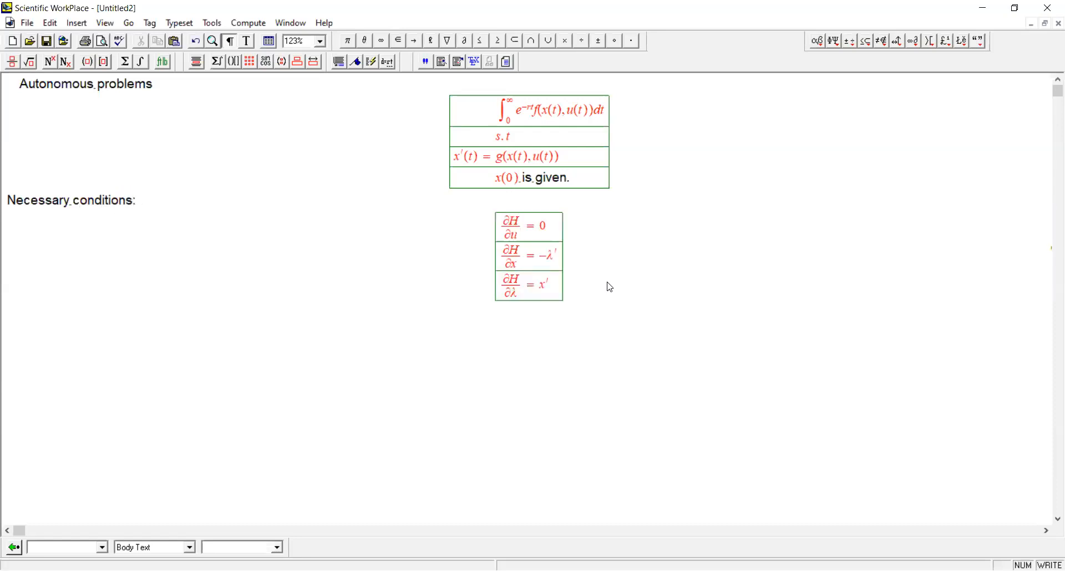
mouse_move(648, 292)
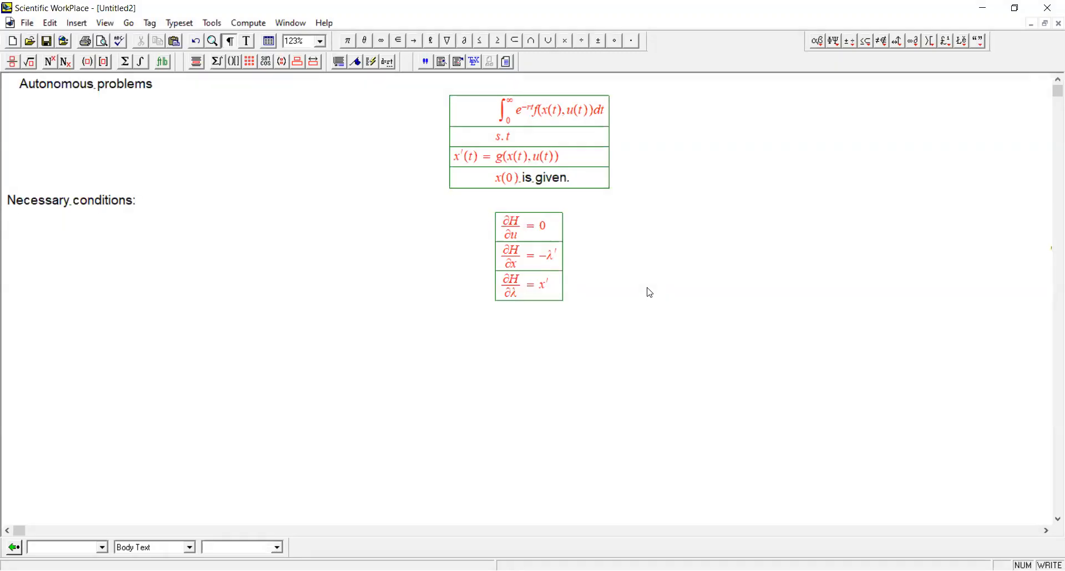
mouse_move(594, 326)
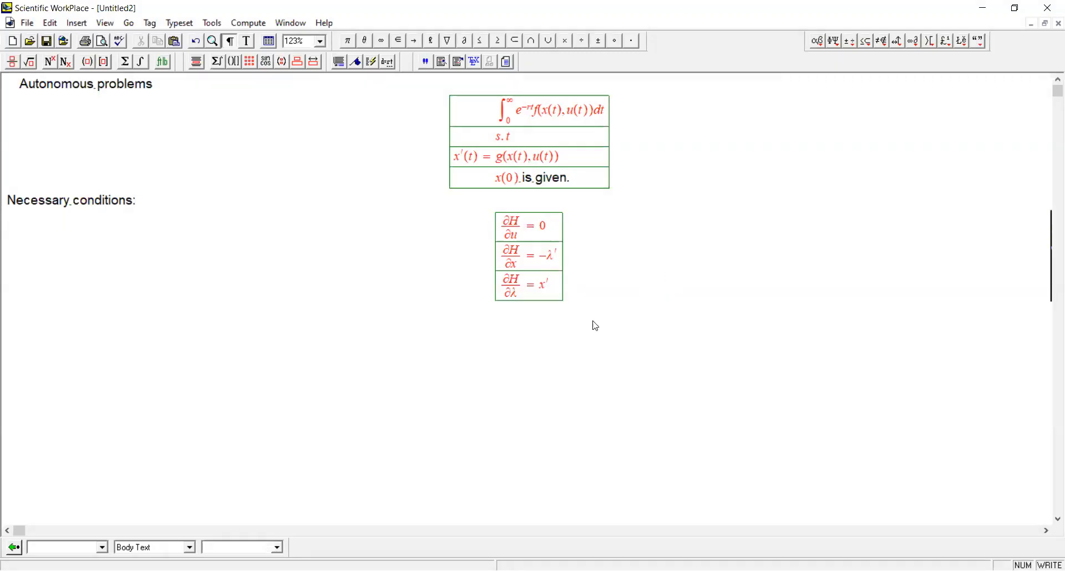
mouse_move(802, 76)
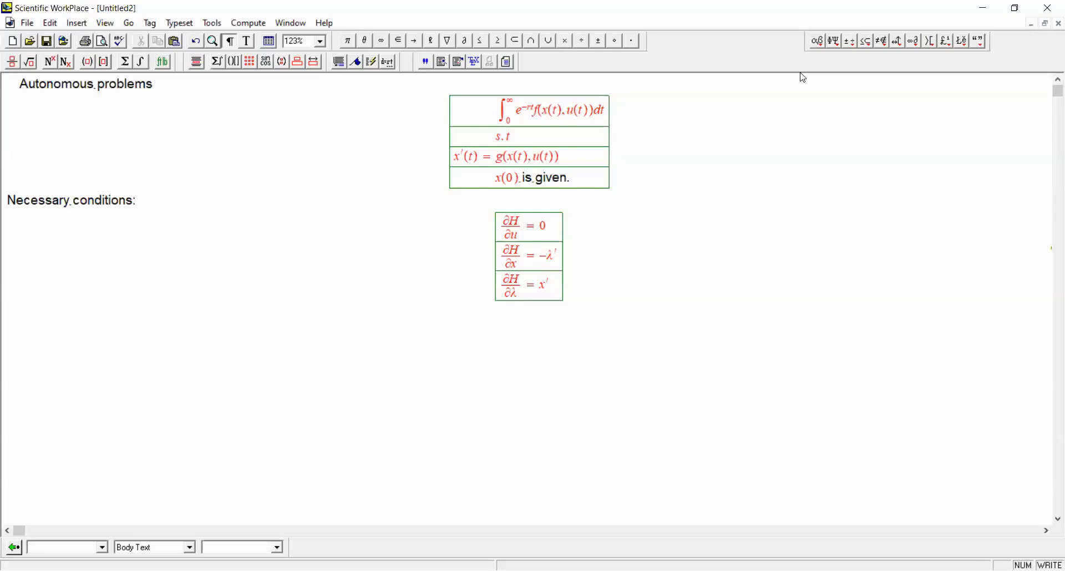
- Add the 'Hamiltonian' heading and define H(x,u,t) = e^{-rt}f(x,u) + λg(x,u) from the copied integrand
text(Hamilt)
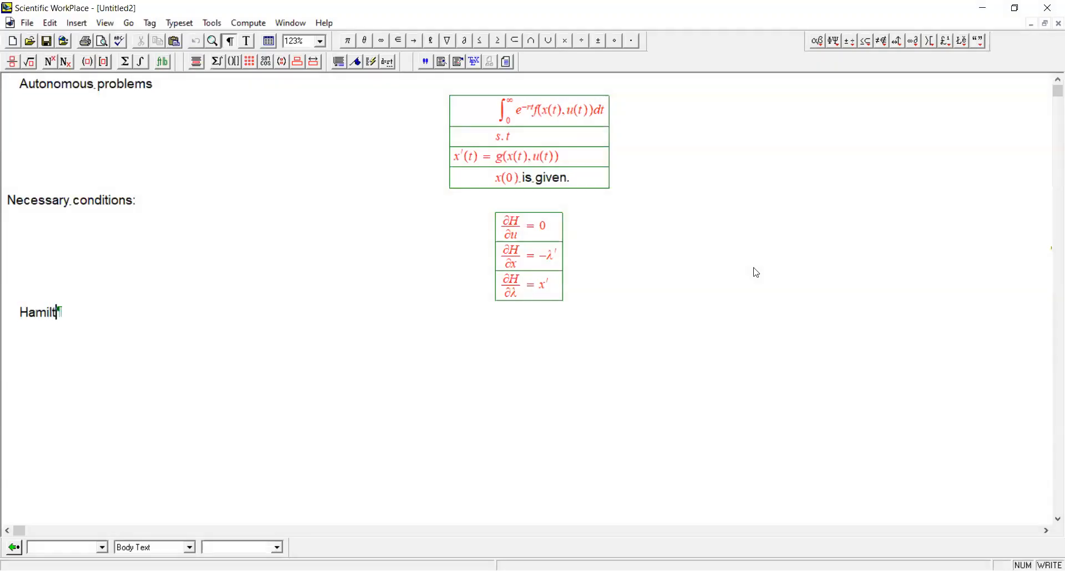
text(onian)
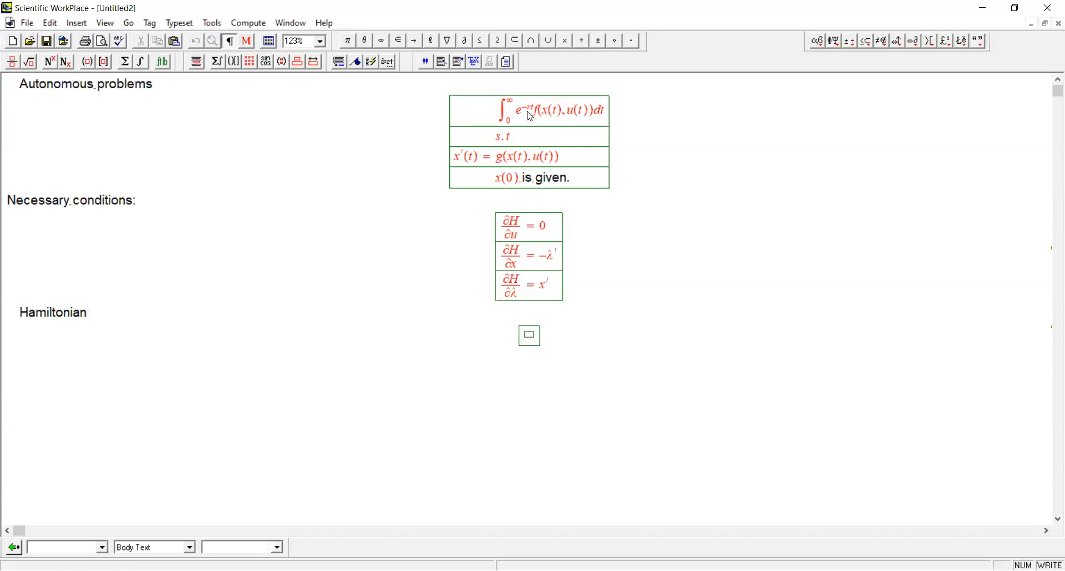
drag(518, 111, 593, 111)
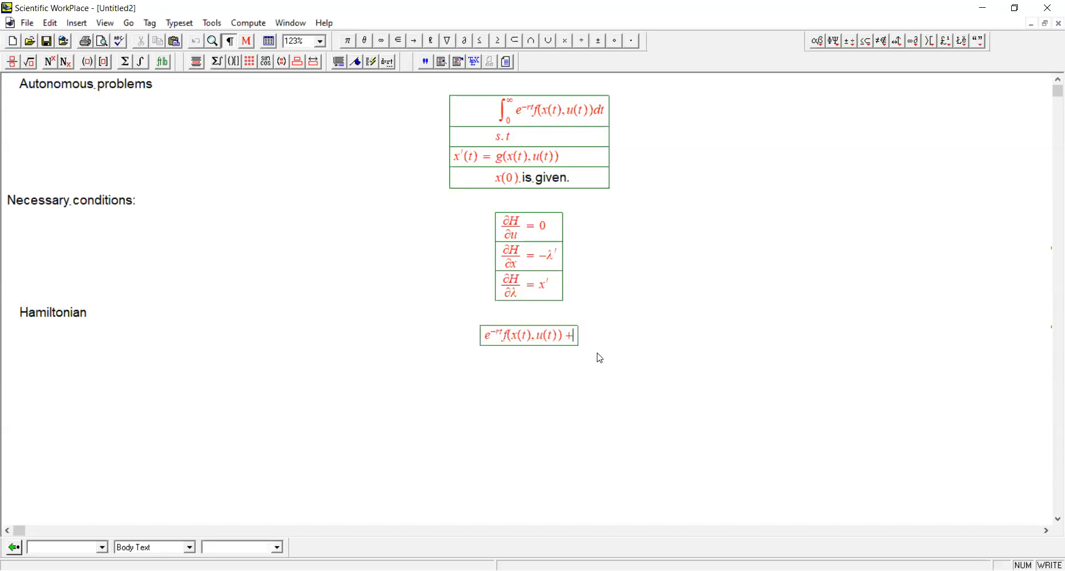
text(λ)
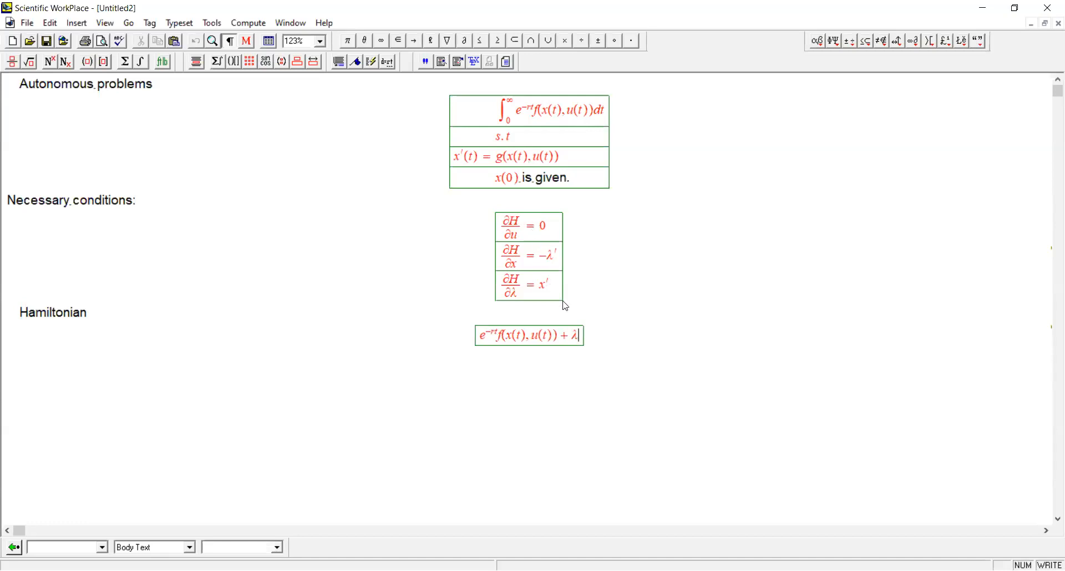
text(g)
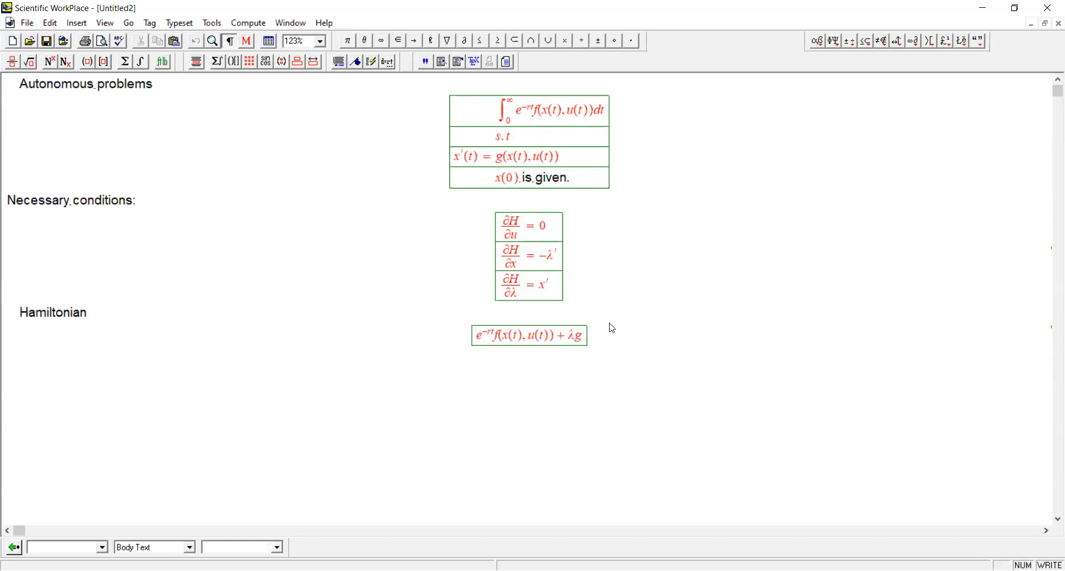
text((x,u)
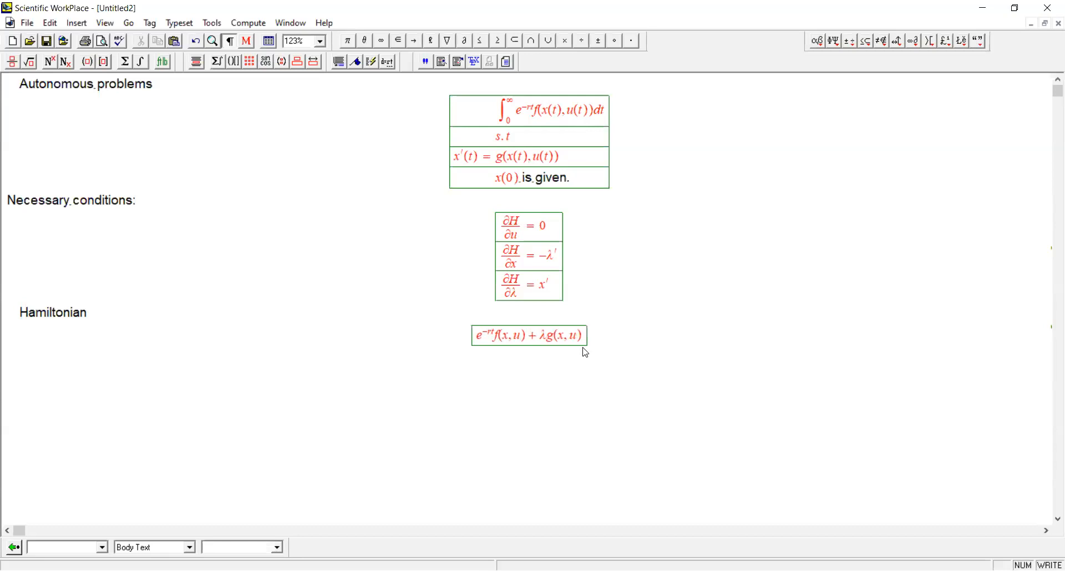
click(478, 336)
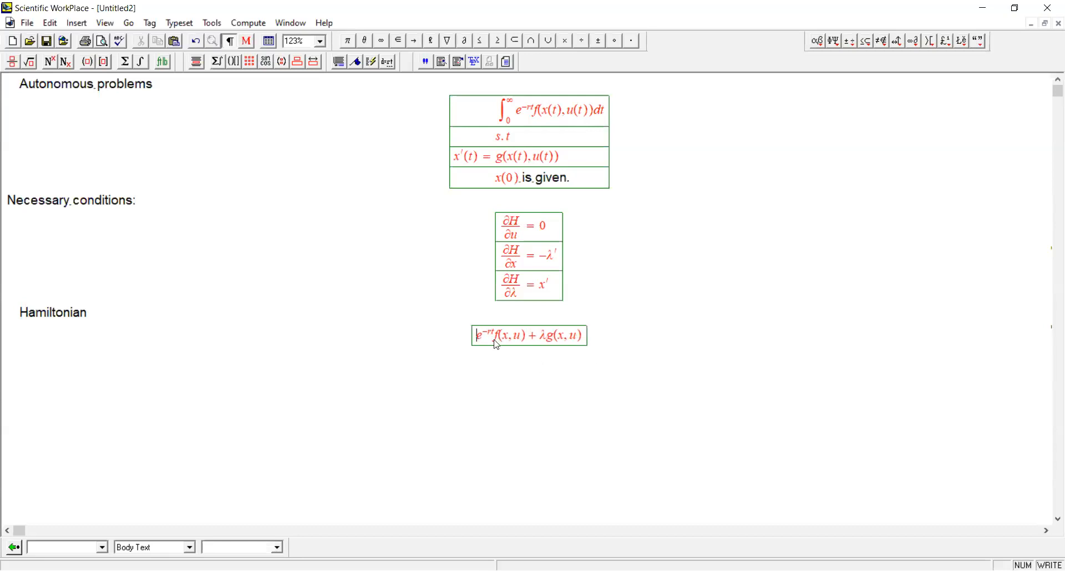
text(H))
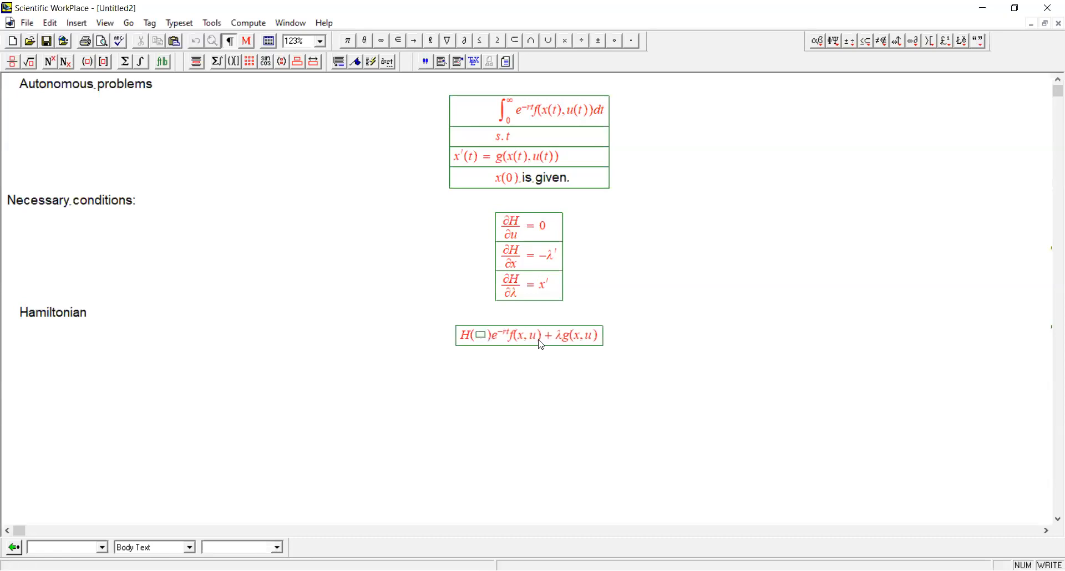
text(x,u,t)
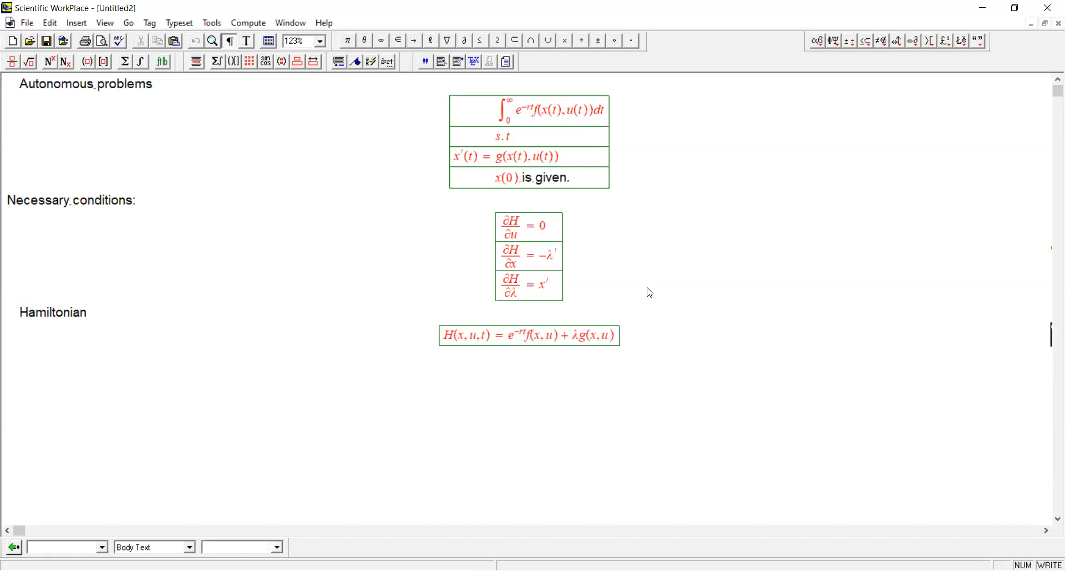
mouse_move(197, 64)
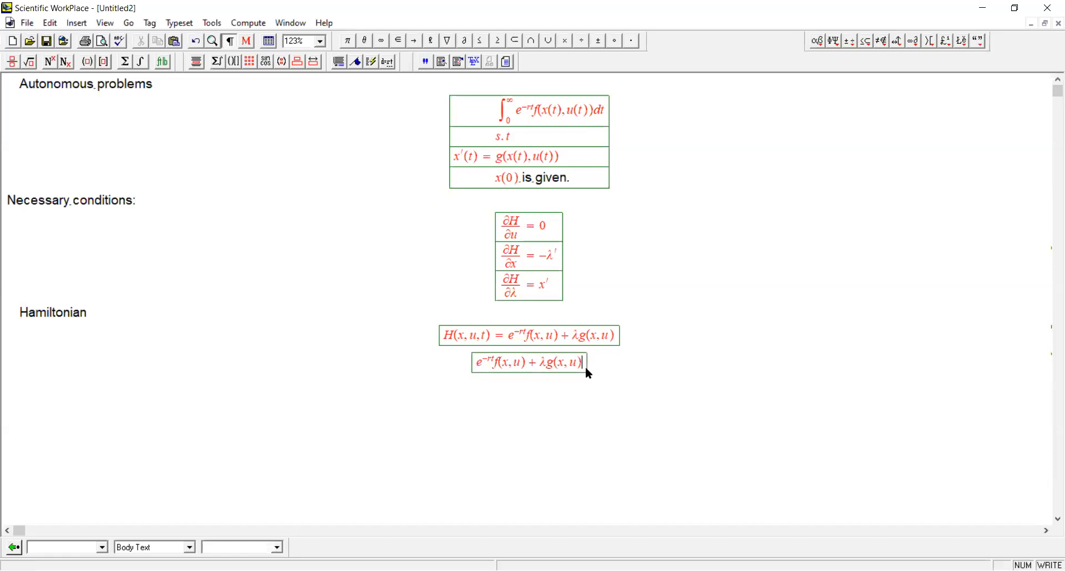
- Finish the copied display as e^{-rt}f_u + λg_u = 0, replacing f(x,u) with f_u
text(= 0)
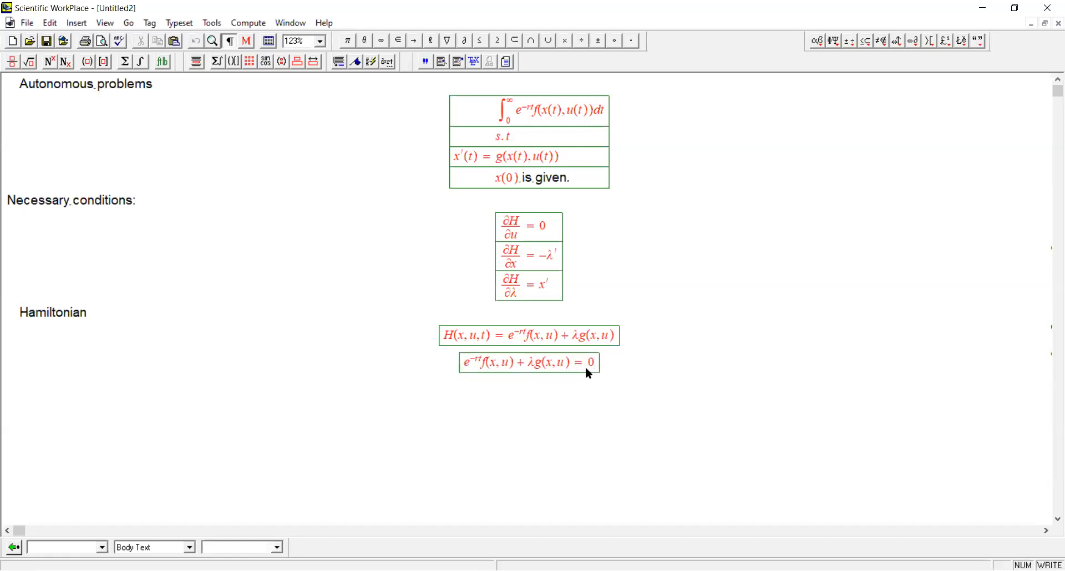
double_click(495, 363)
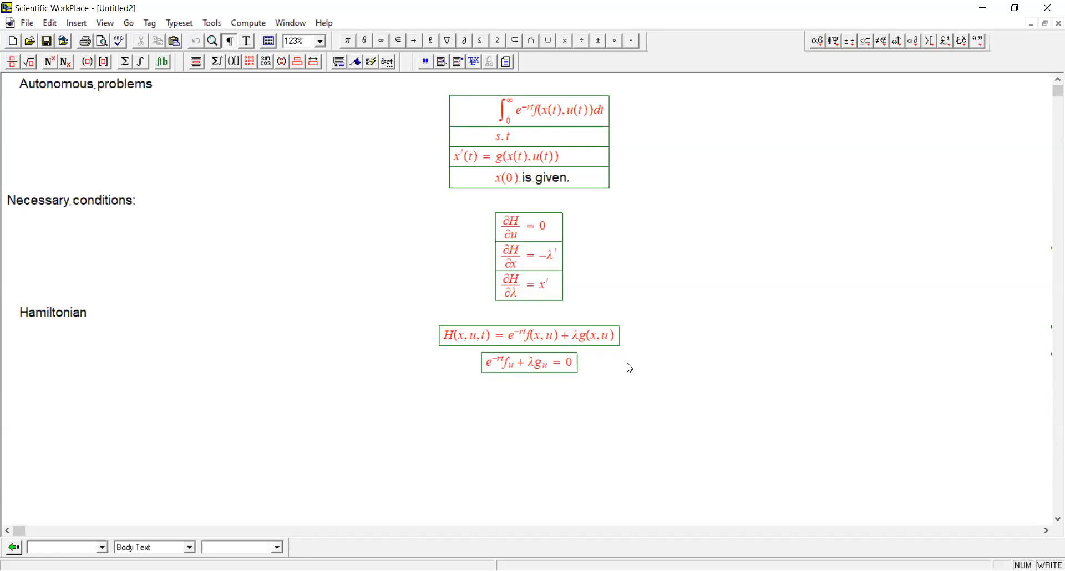
mouse_move(606, 372)
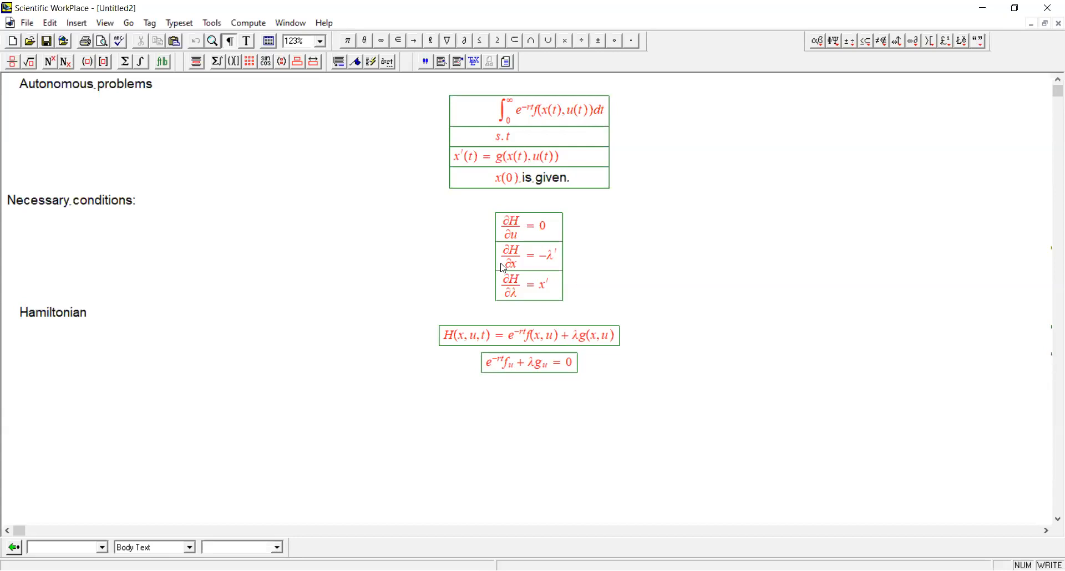
mouse_move(626, 376)
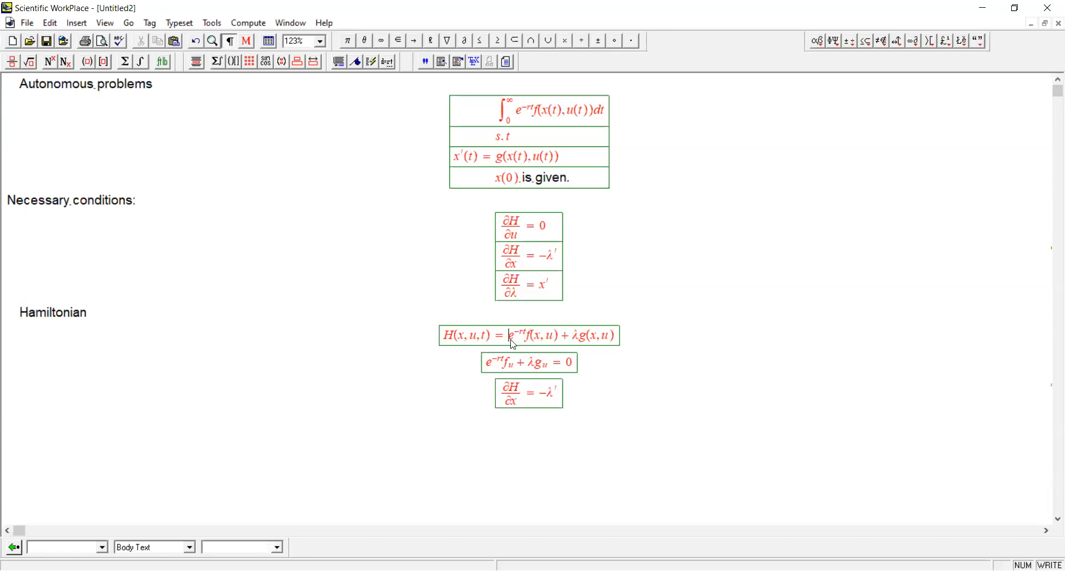
- Paste the Hamiltonian's right side into the ∂H/∂x and ∂H/∂λ conditions, using f_x, g_x
drag(508, 335, 615, 335)
text(∂H/∂λ = x')
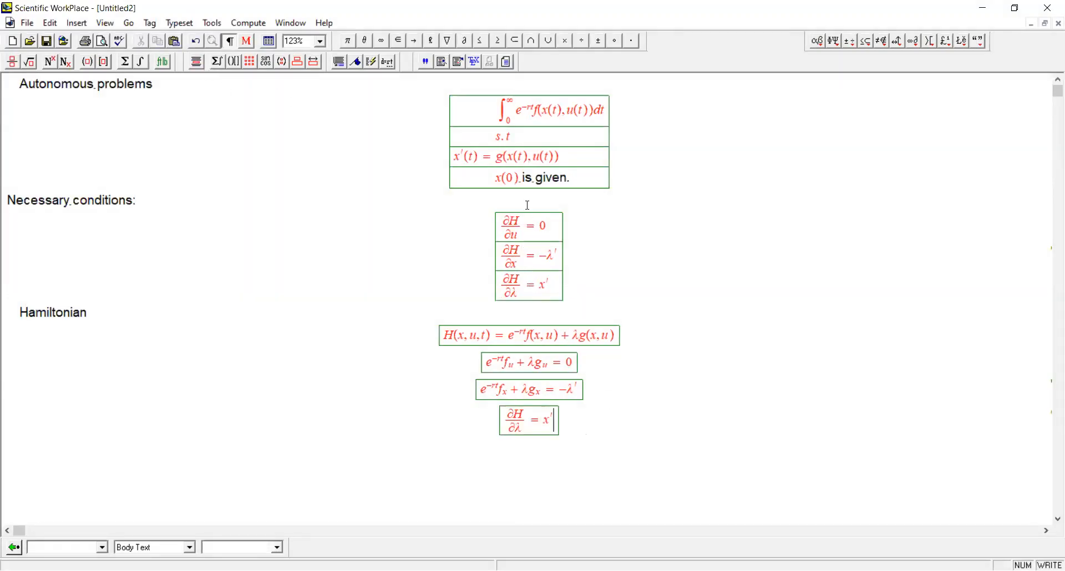
mouse_move(520, 342)
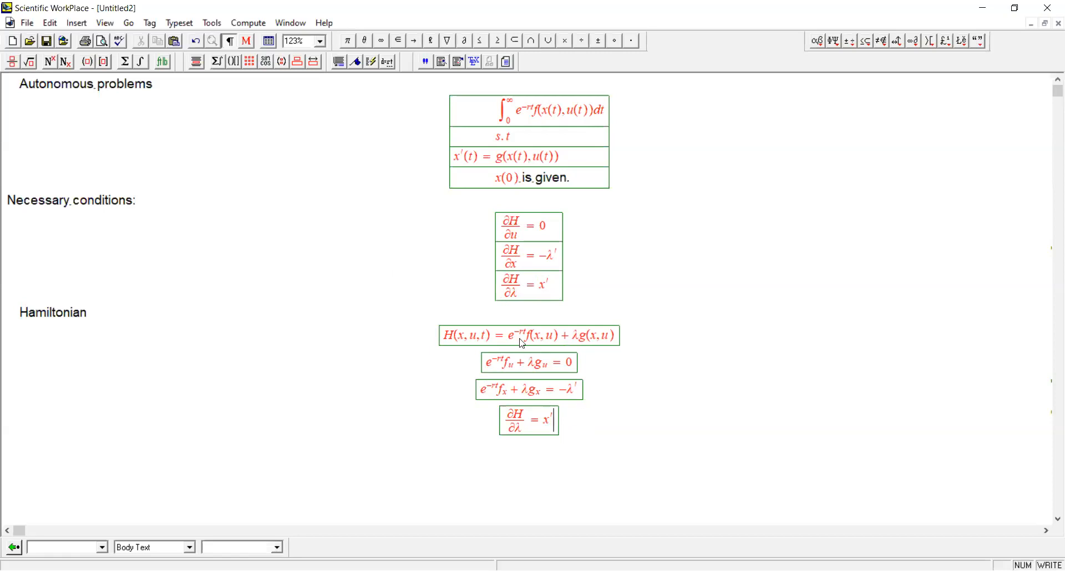
drag(506, 335, 617, 335)
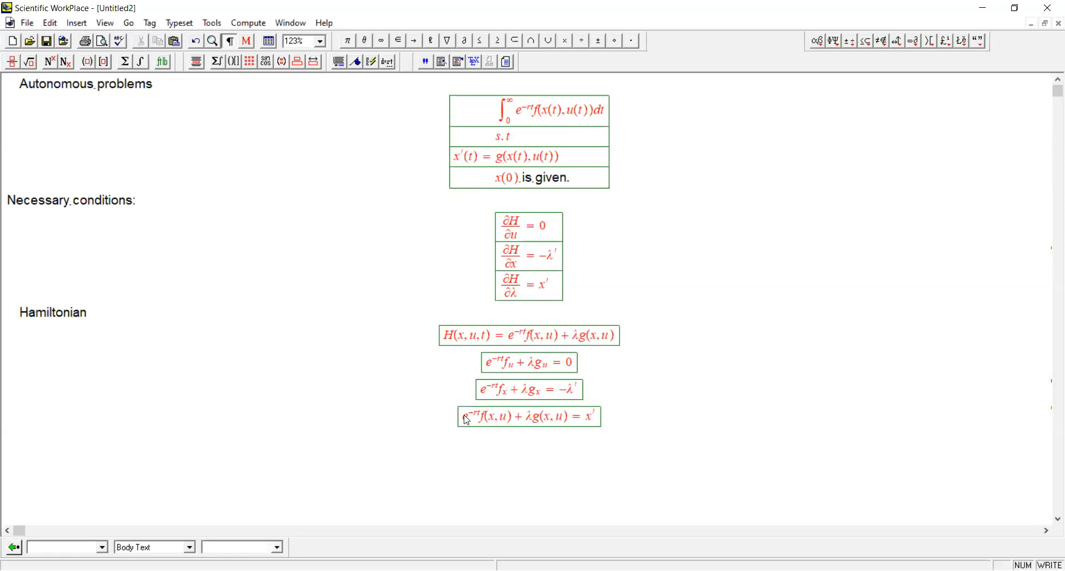
- Select e^{-rt}f(x,u) + λ in the last display for deletion, leaving g(x,u) = x′
drag(464, 417, 512, 416)
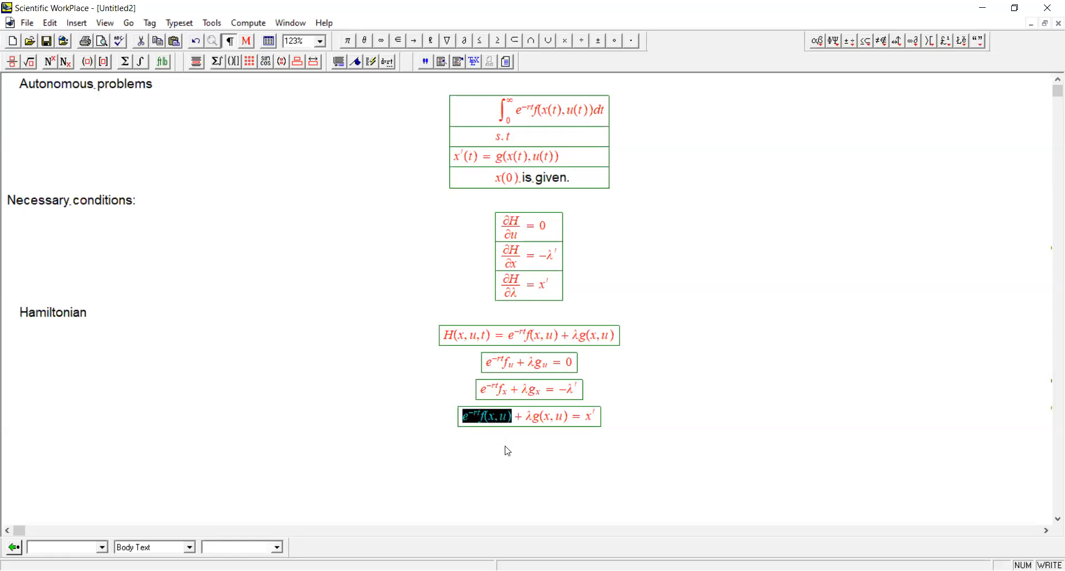
mouse_move(521, 466)
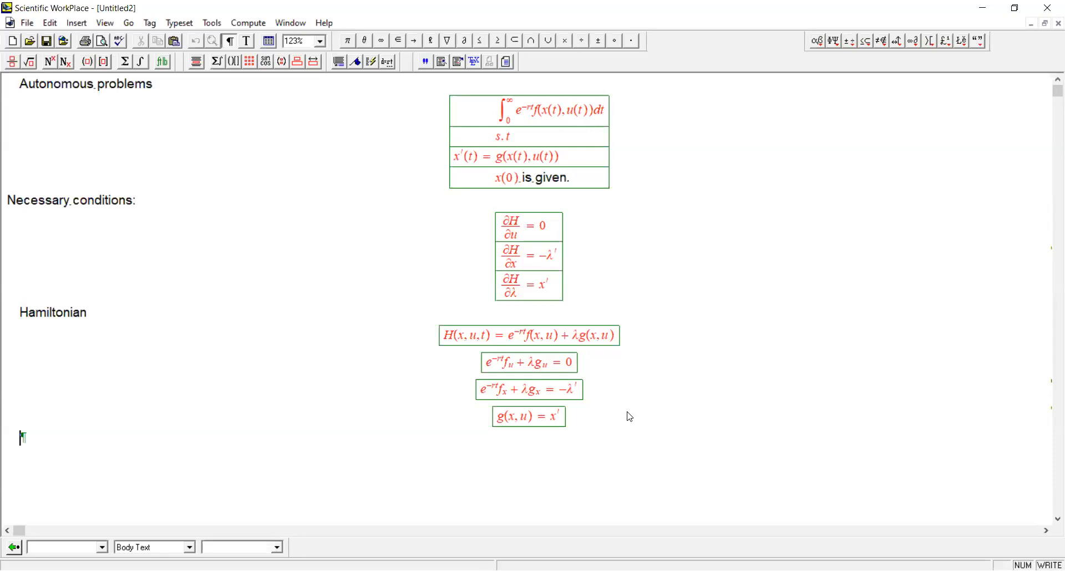
- Type the heading 'Current value Hamiltonian' followed by math H̃
text(Curren)
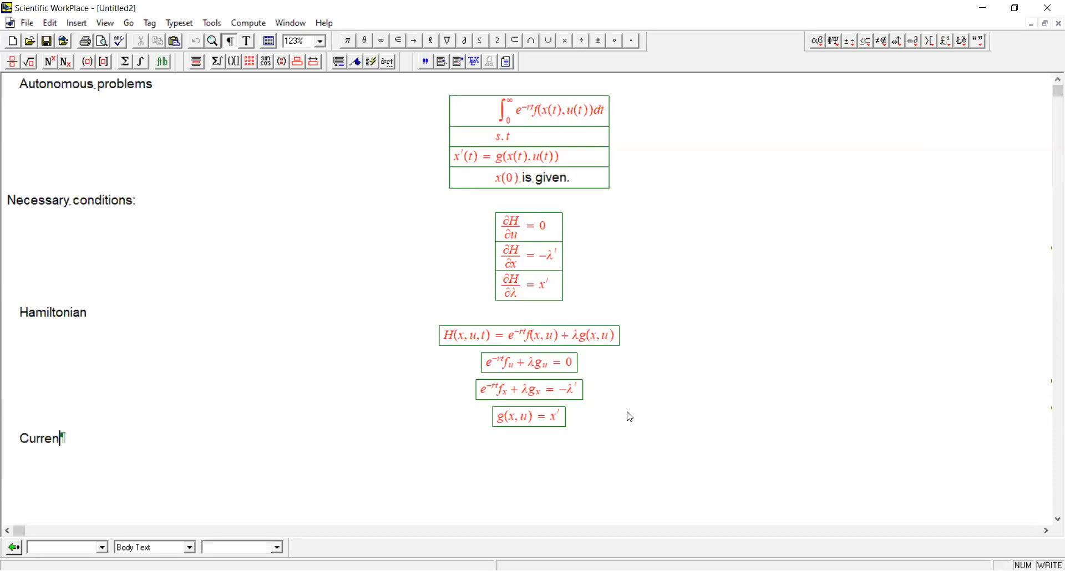
text(value H)
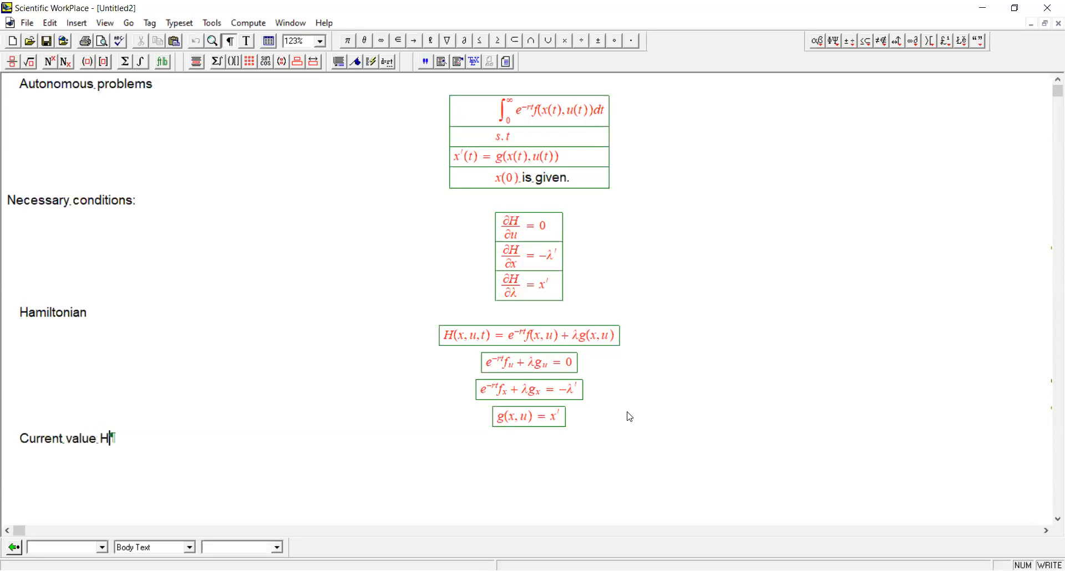
text(amilto)
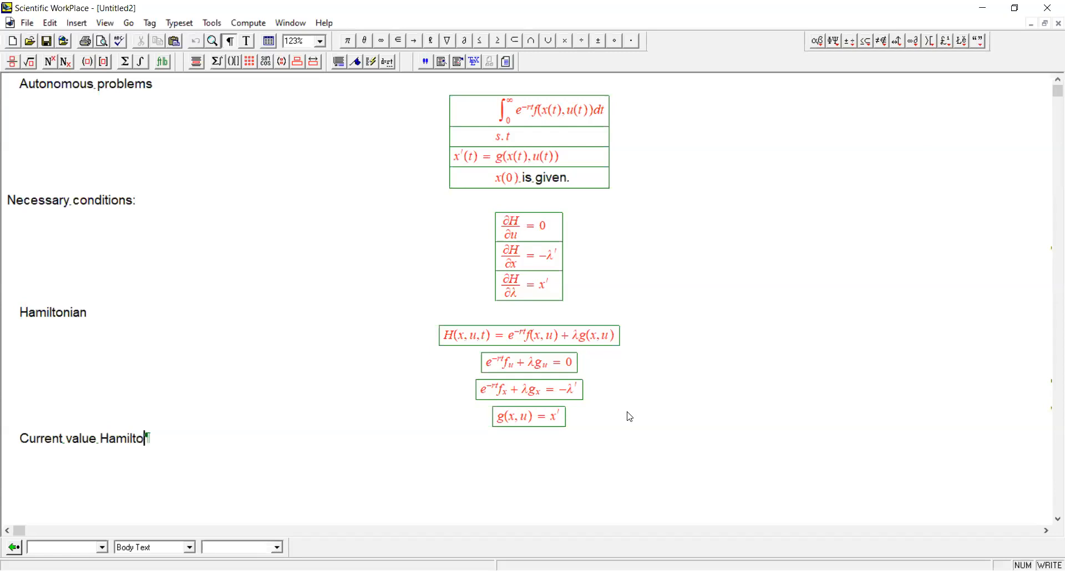
text(nian)
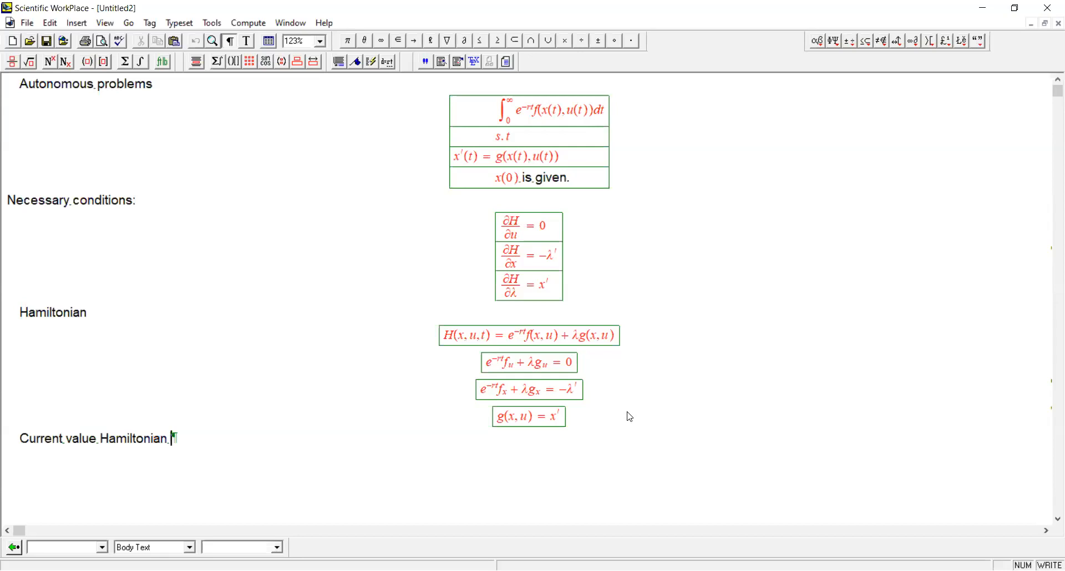
text(H̃)
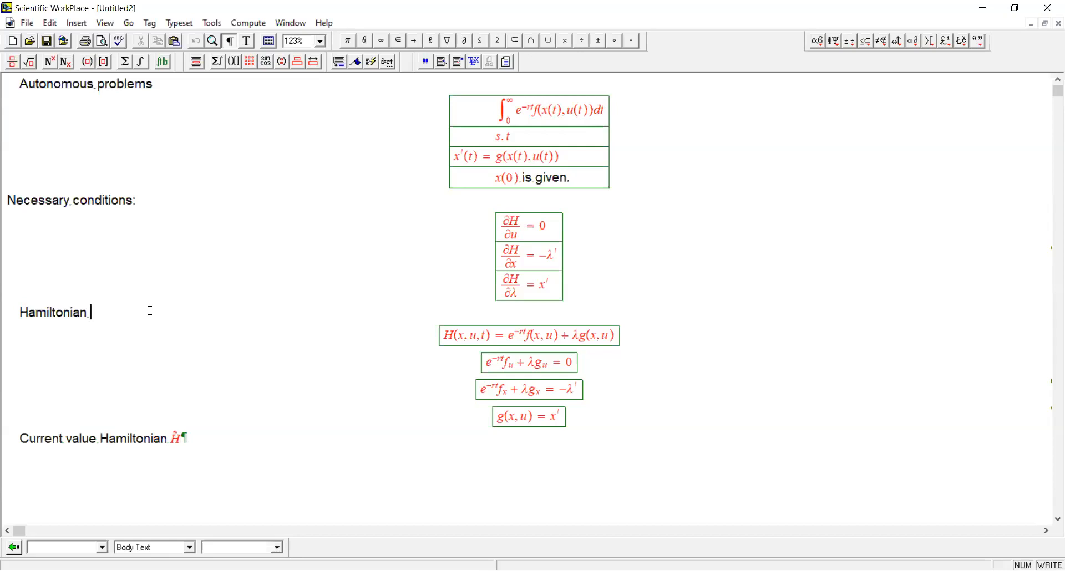
- Label the original Hamiltonian '(present value Hamiltonian)'
text((pr)
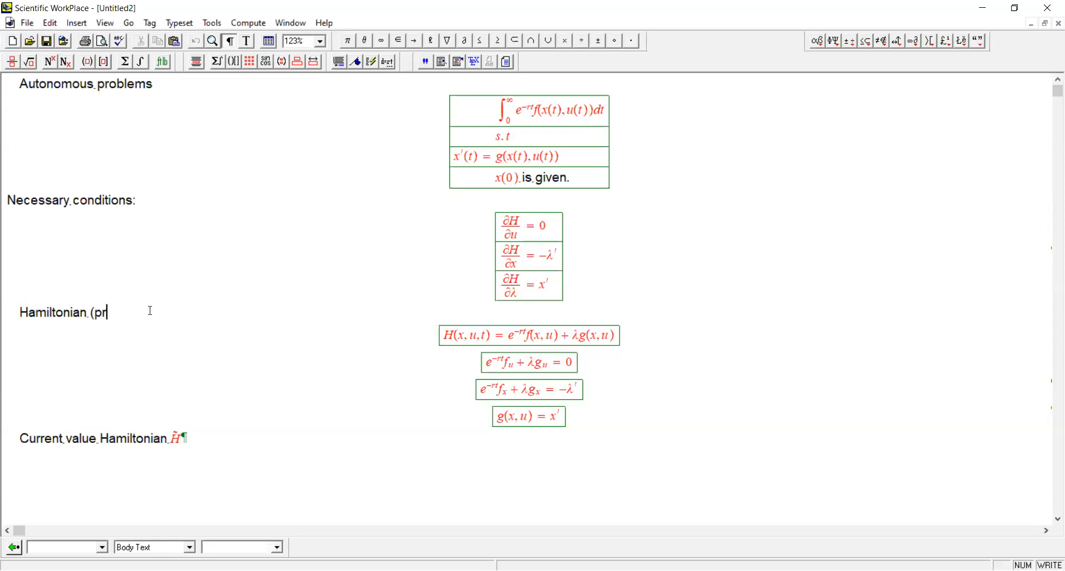
text(esent value ham)
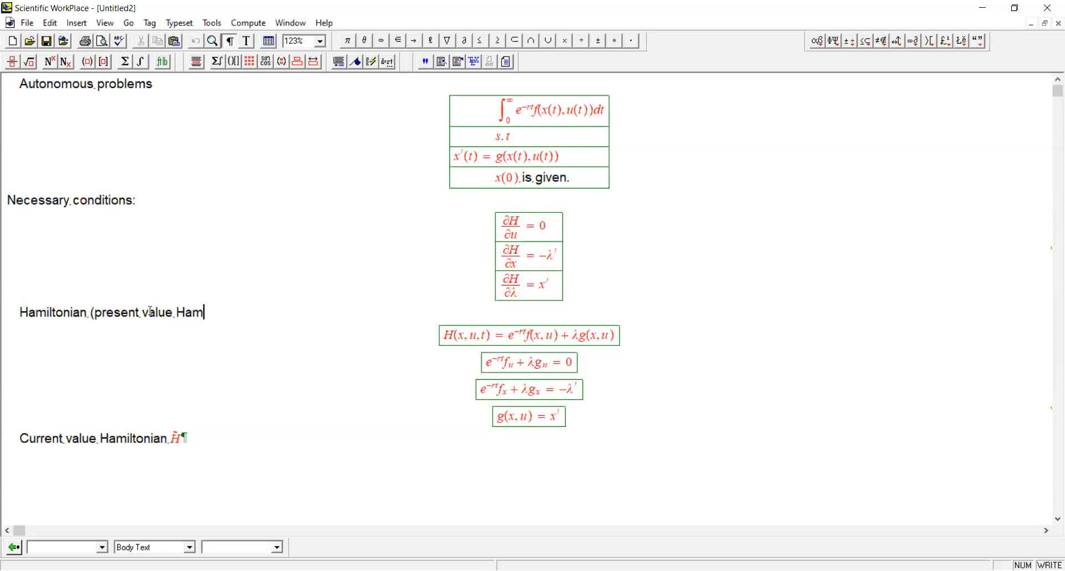
text(iltonian)
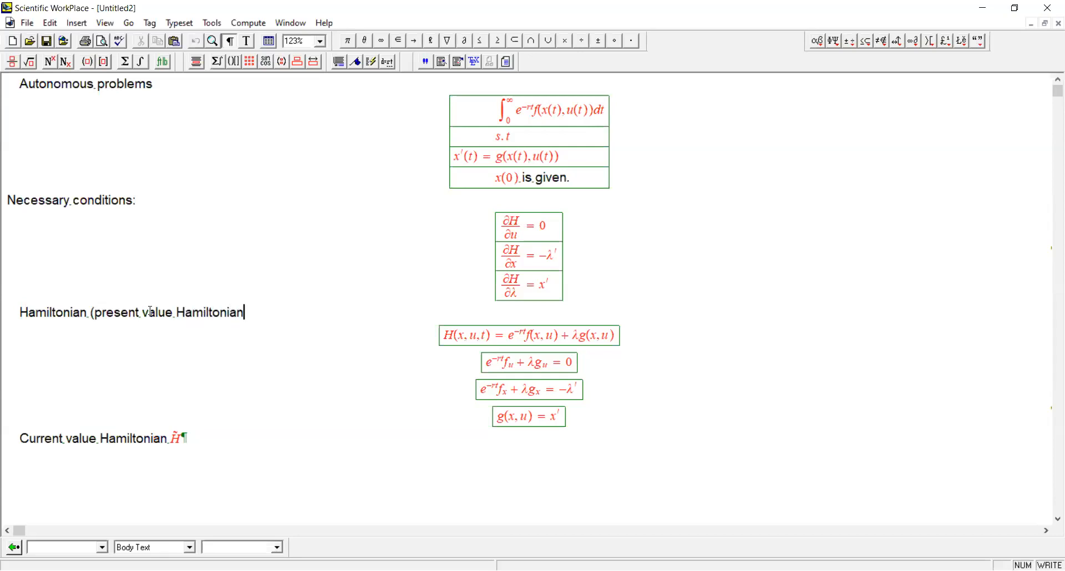
text())
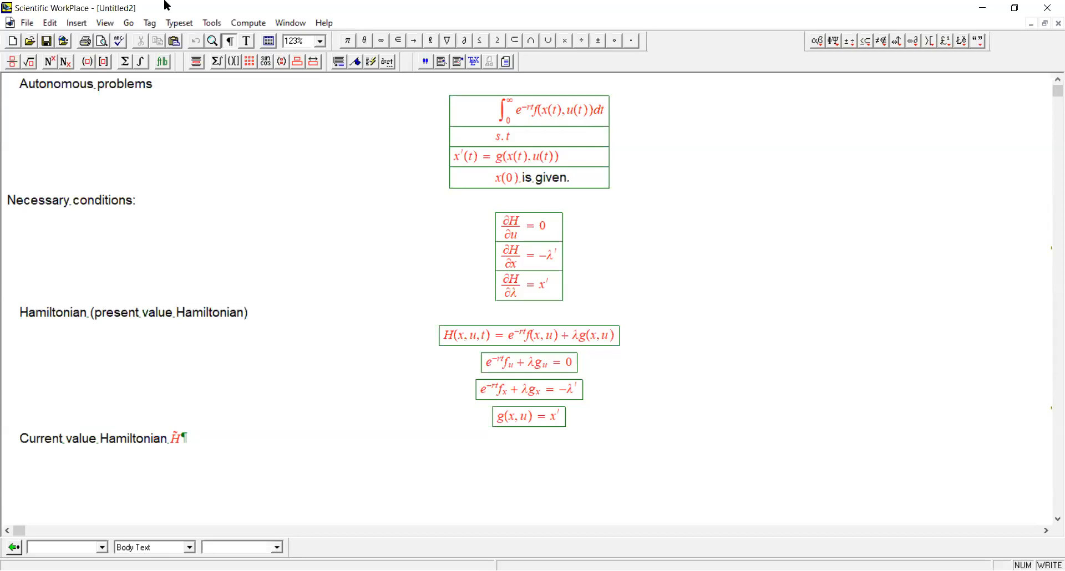
click(247, 312)
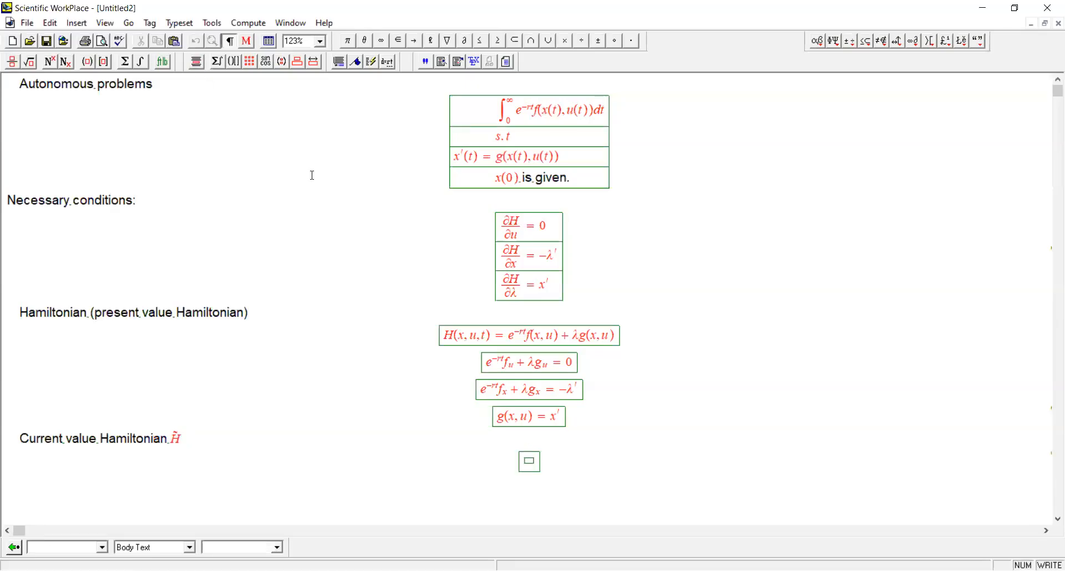
- Type the displayed definition H̃ = e^{rt}H with rt as a superscript
text(H̃)
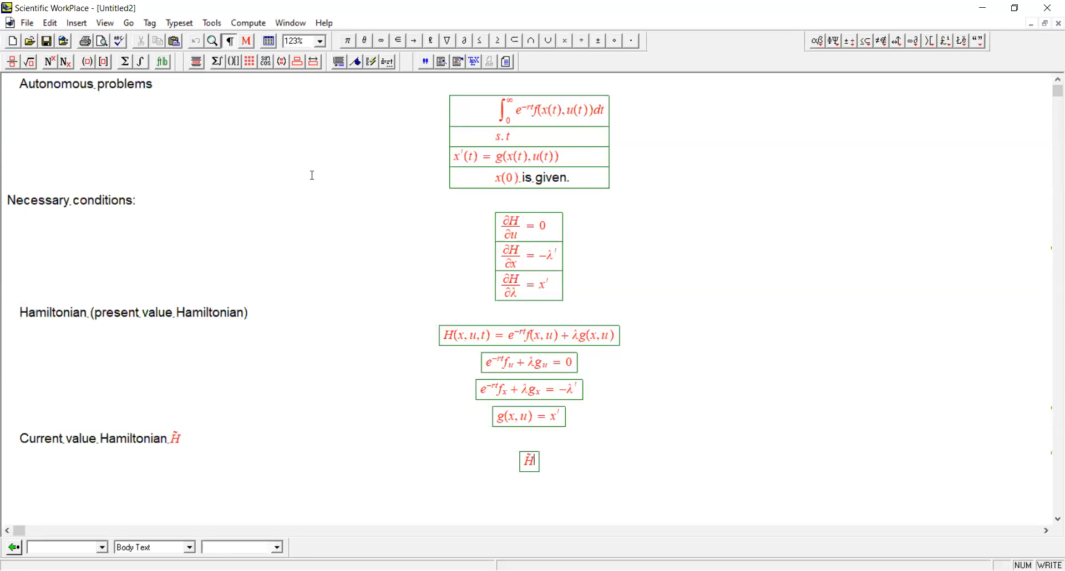
text(=)
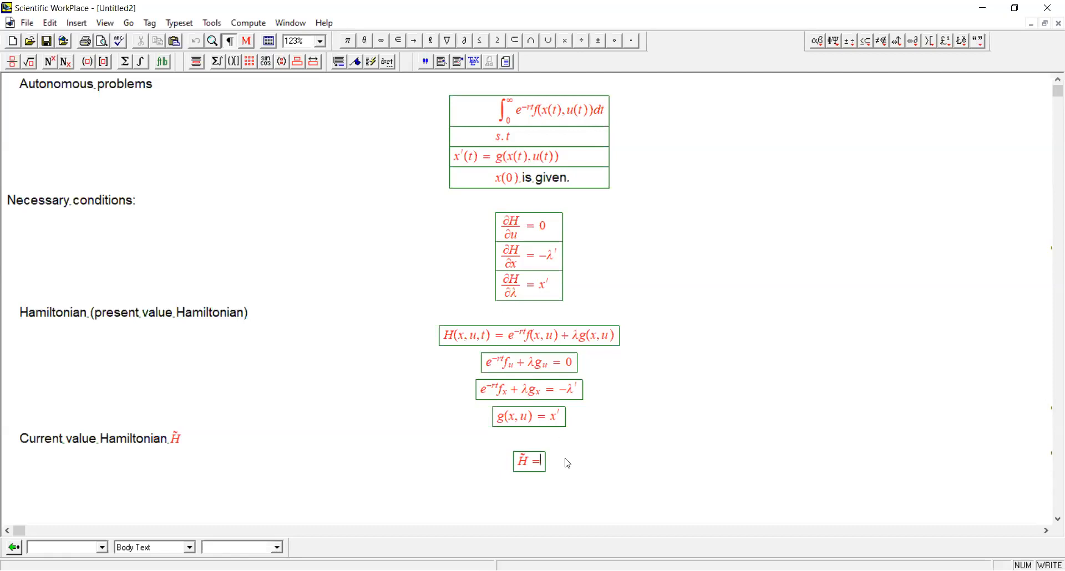
text(H)
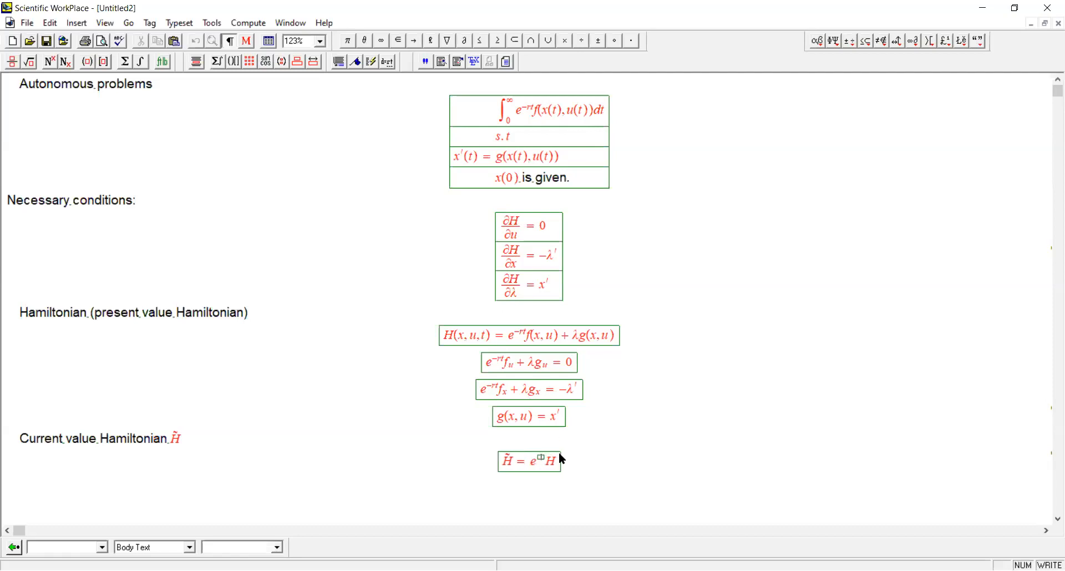
text(rt)
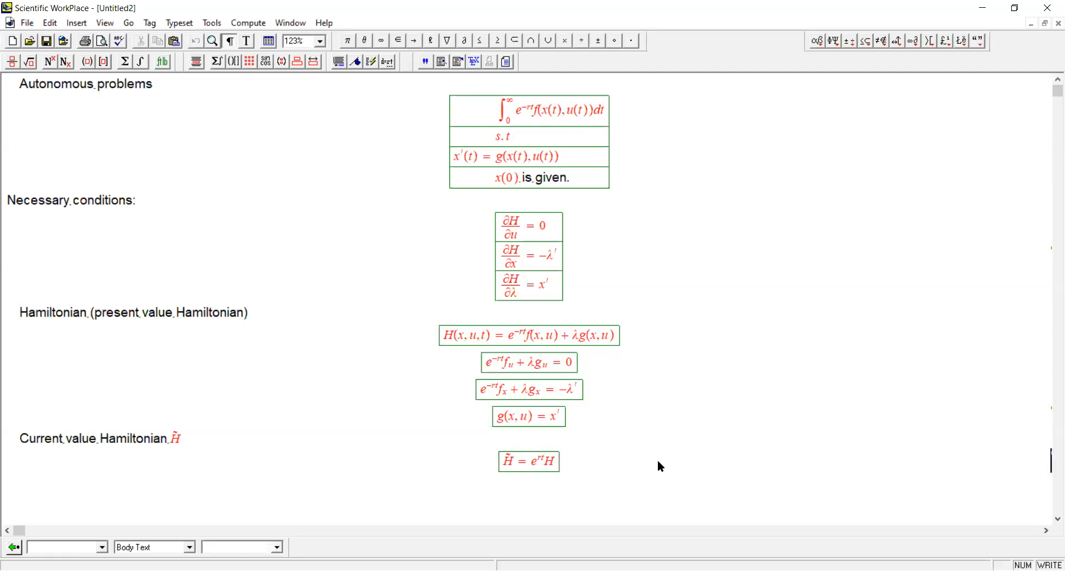
mouse_move(602, 339)
text(H̃(x,u,t) = e−rtf(x,u) + λg(x,u))
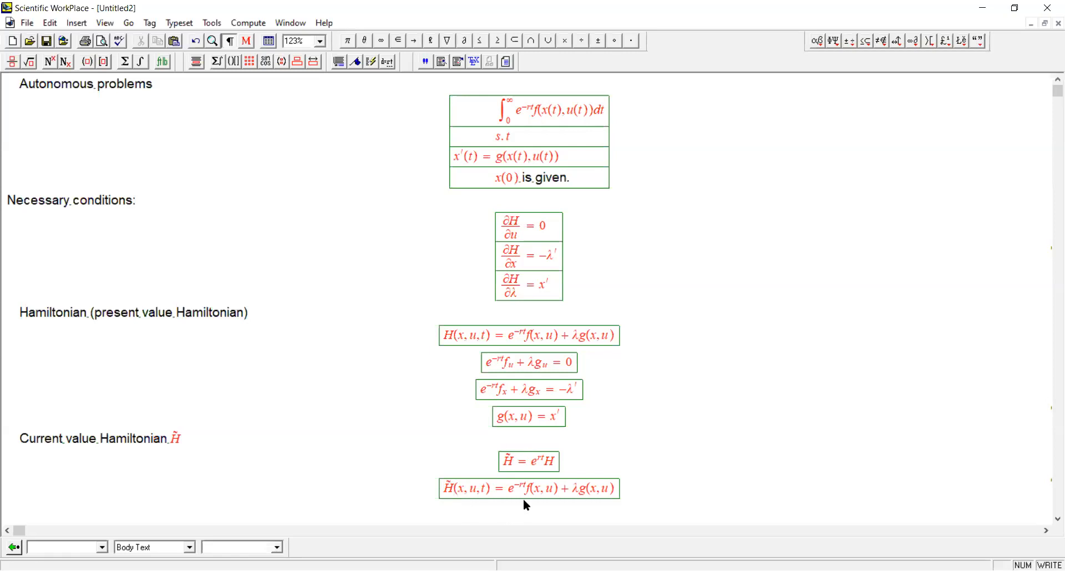
double_click(537, 461)
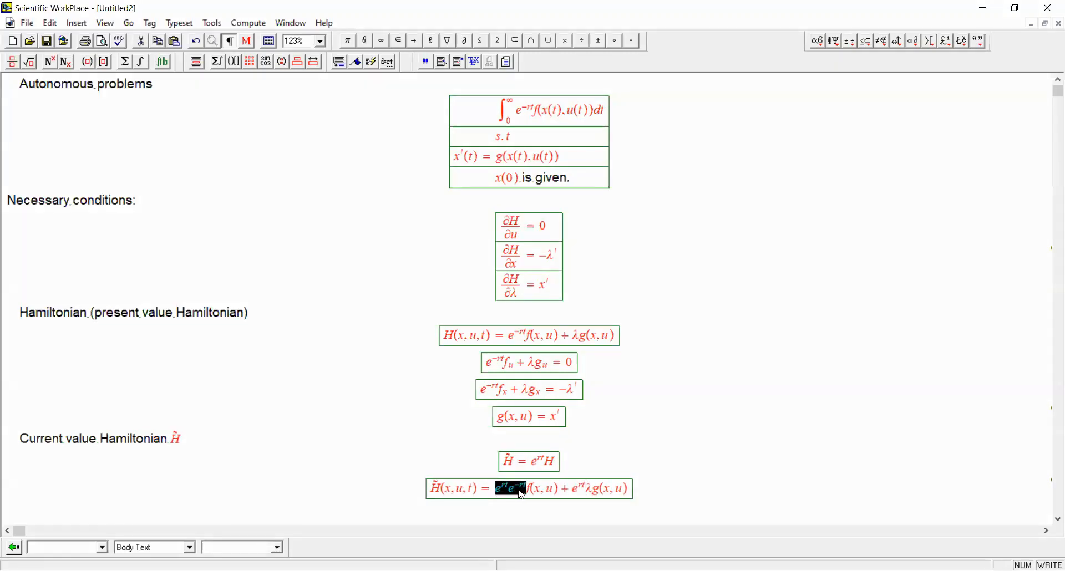
key(Delete)
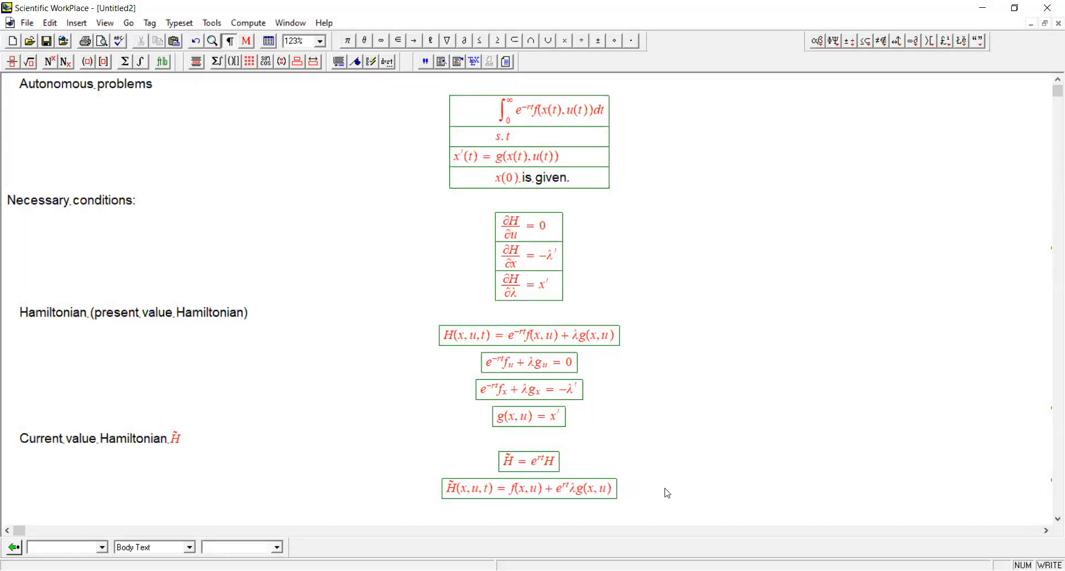
mouse_move(643, 484)
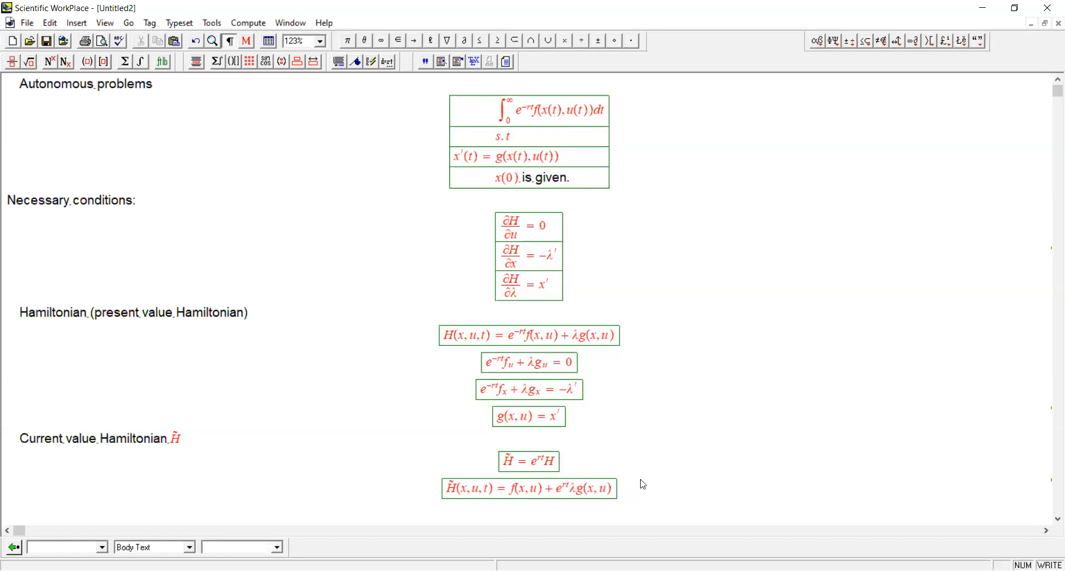
mouse_move(567, 496)
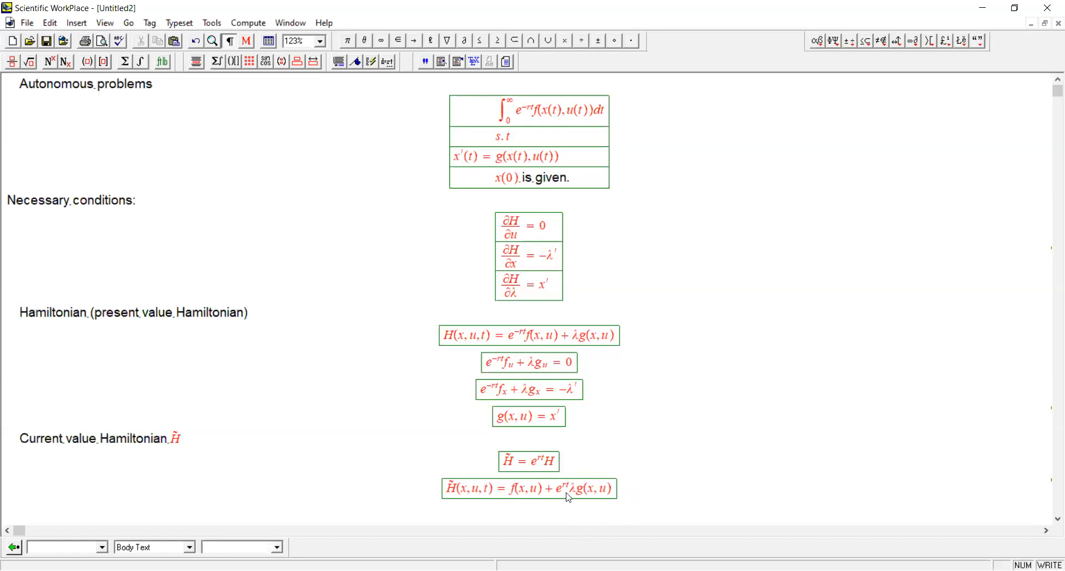
click(512, 489)
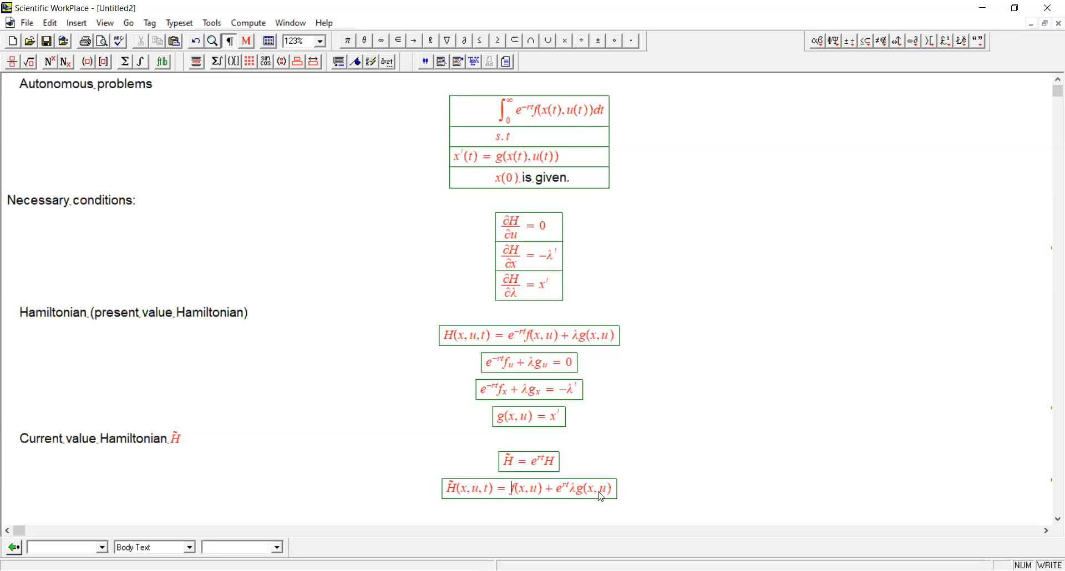
mouse_move(629, 491)
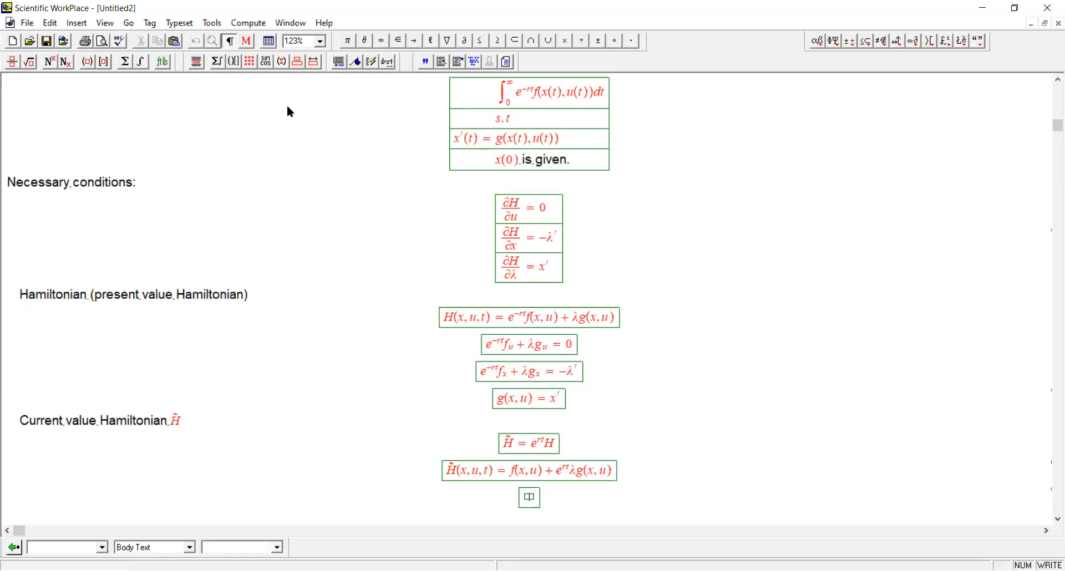
- Enter the display μ = e^{rt}λ for the current-value costate
text(μ)
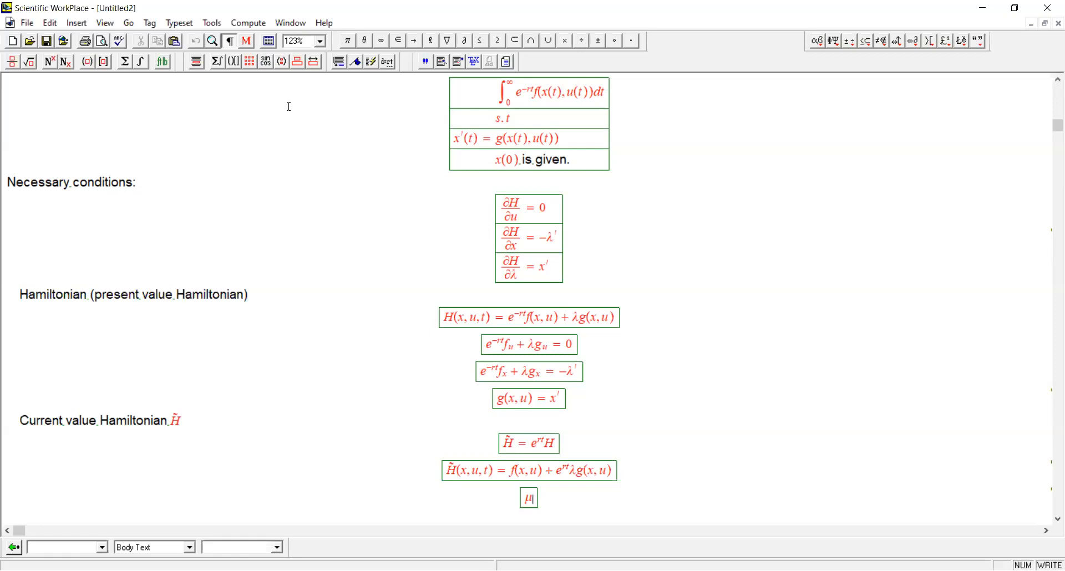
text(=)
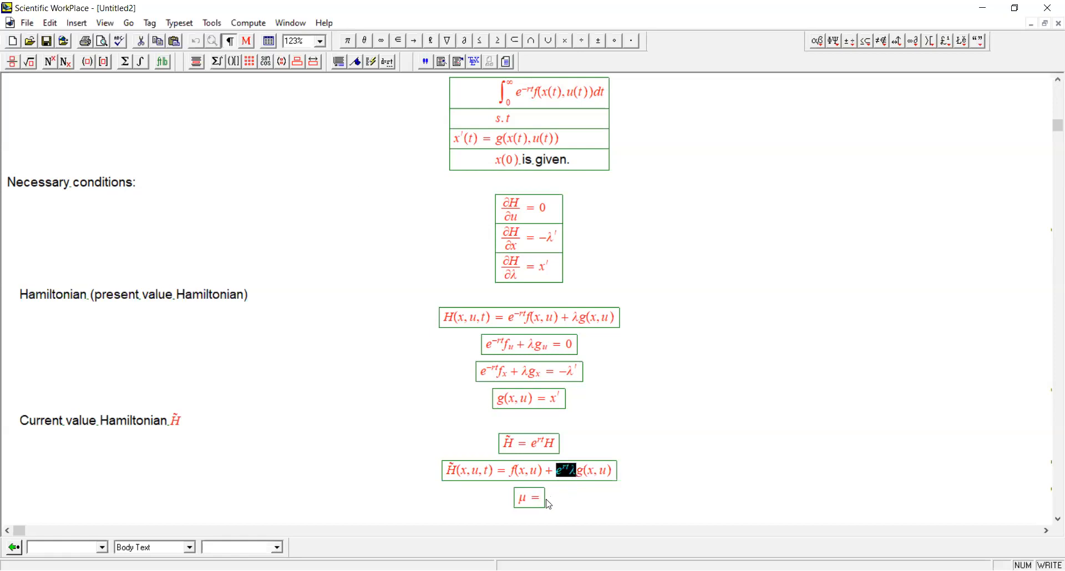
text(e^{rt}\lambda)
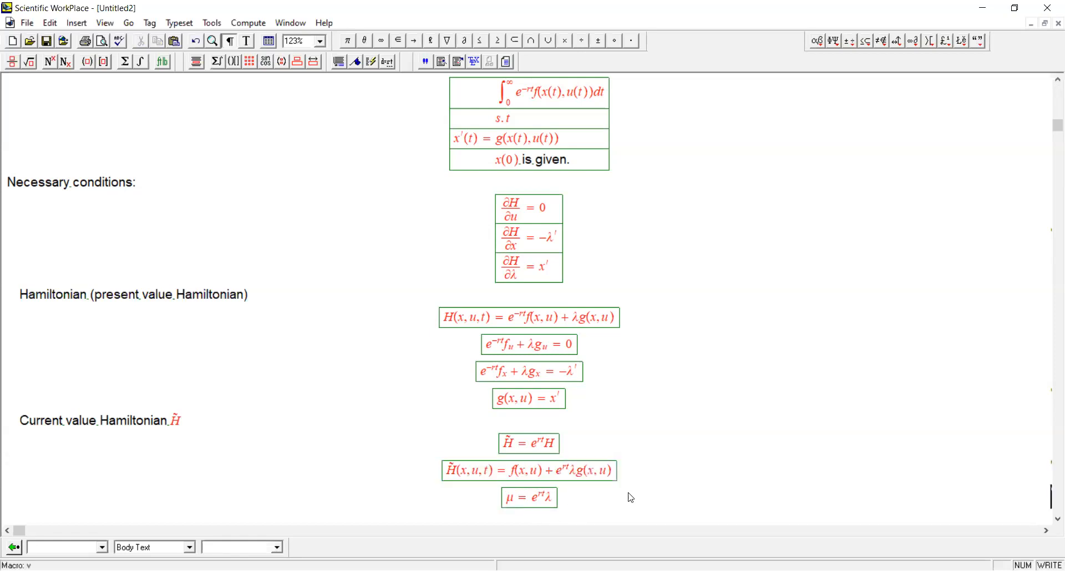
scroll(down, 3)
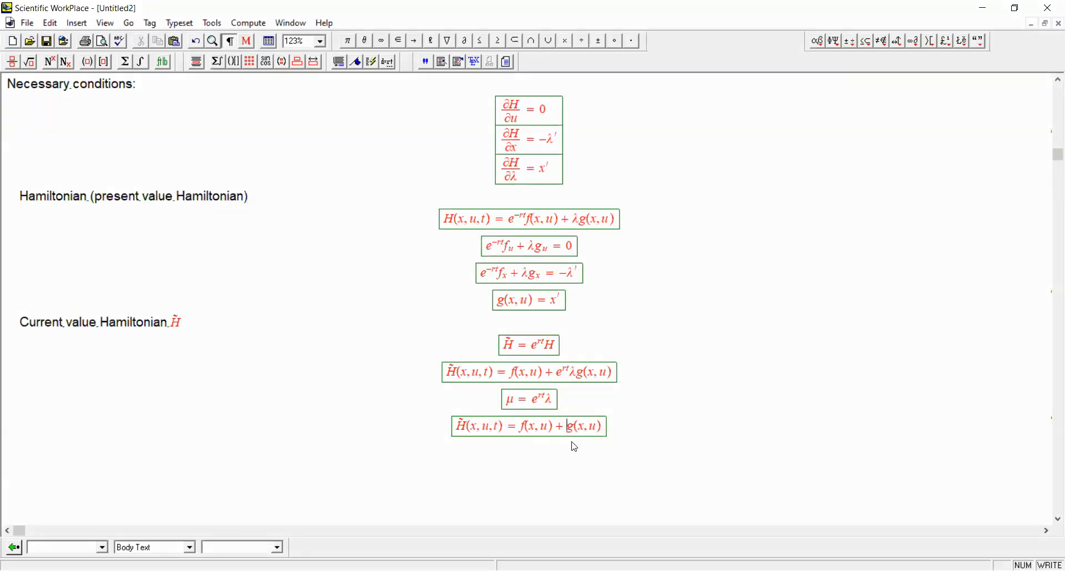
- Replace the e^{rt}λ term with μ, giving H̃(x,u) = f(x,u) + μg(x,u)
text(μ)
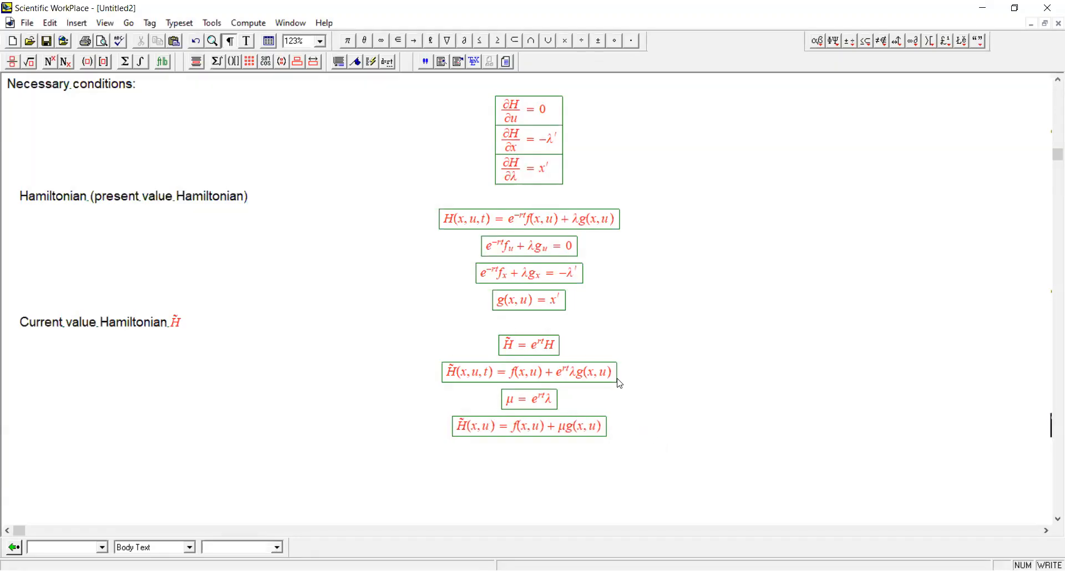
mouse_move(594, 464)
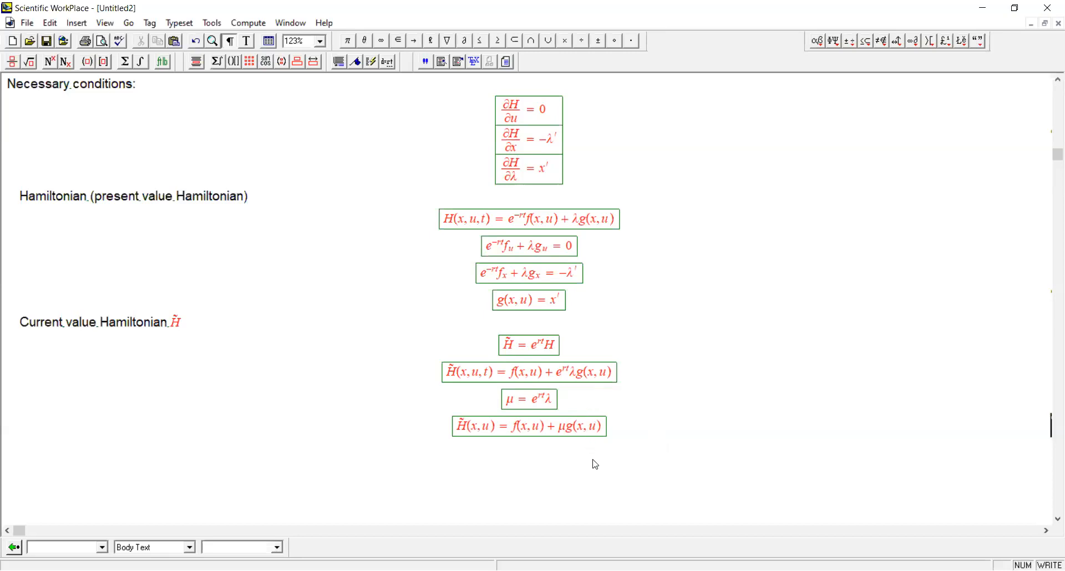
mouse_move(576, 386)
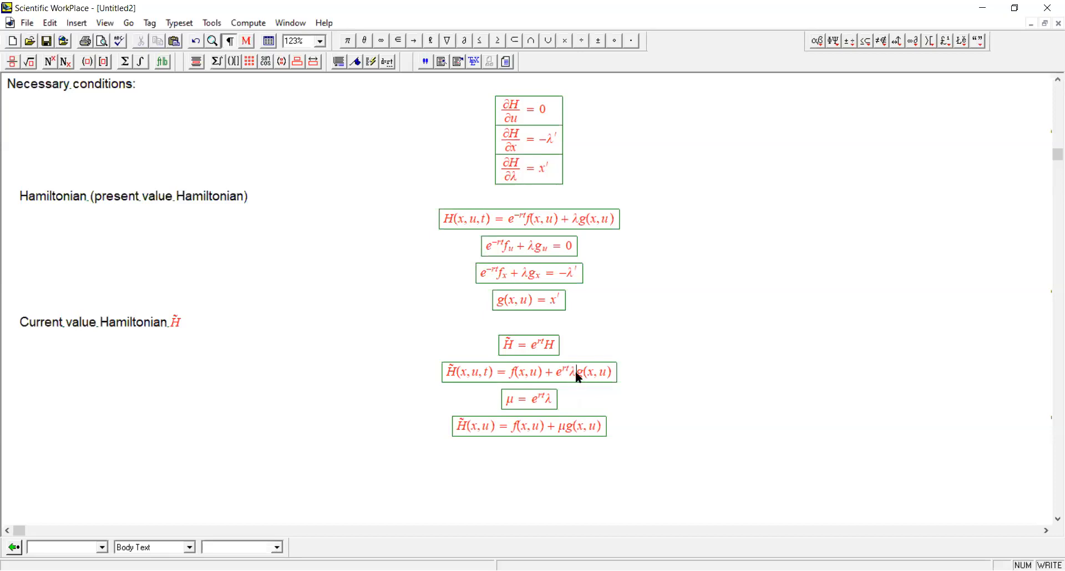
double_click(577, 373)
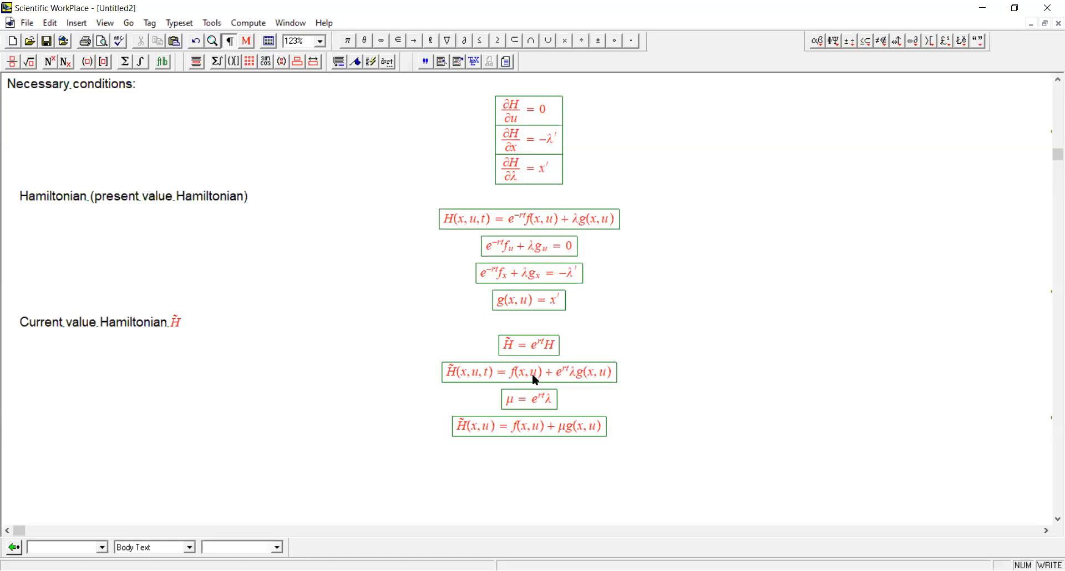
mouse_move(449, 377)
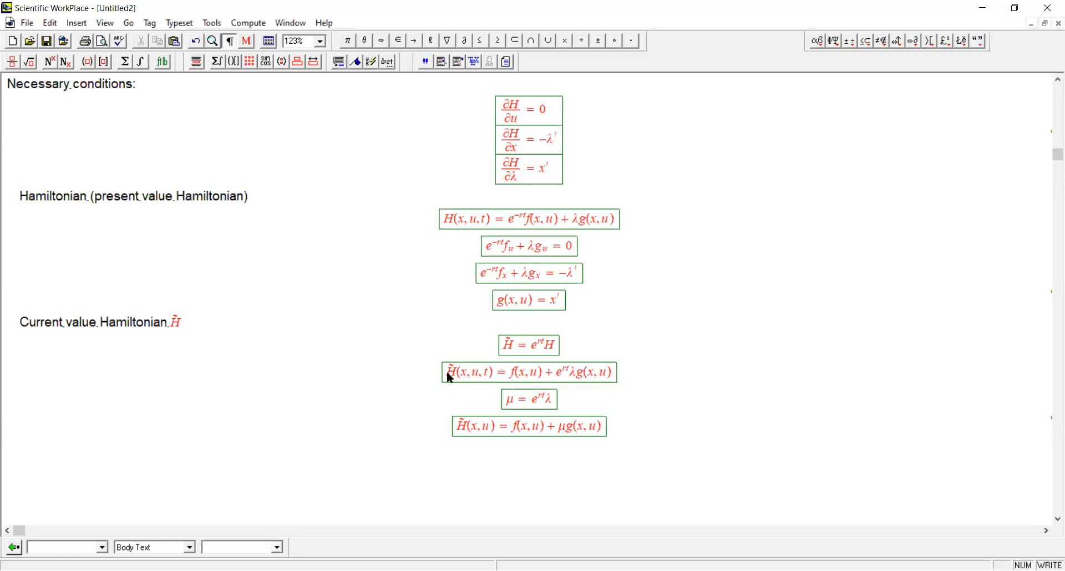
mouse_move(588, 362)
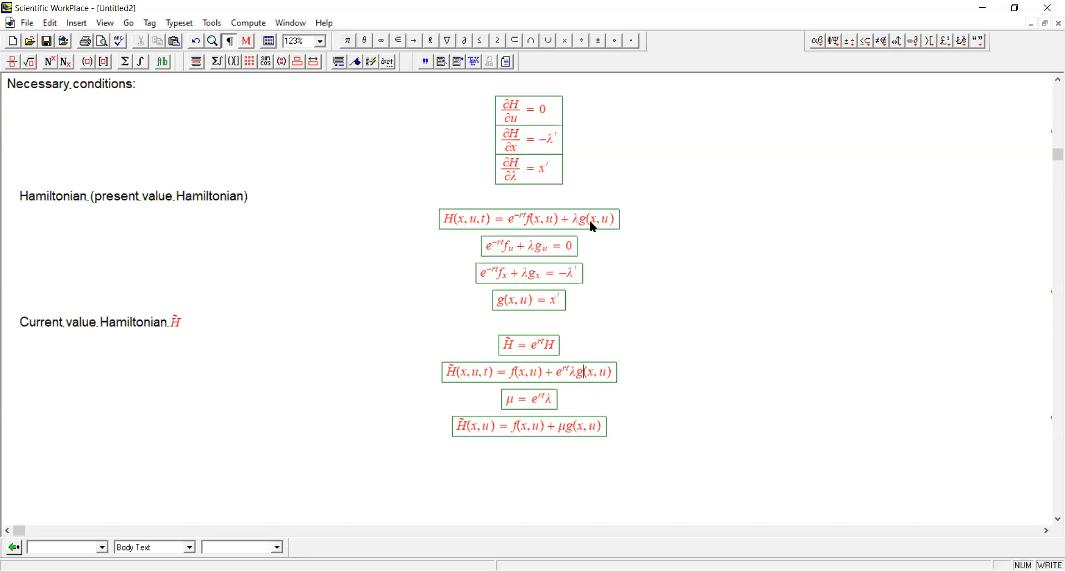
mouse_move(445, 225)
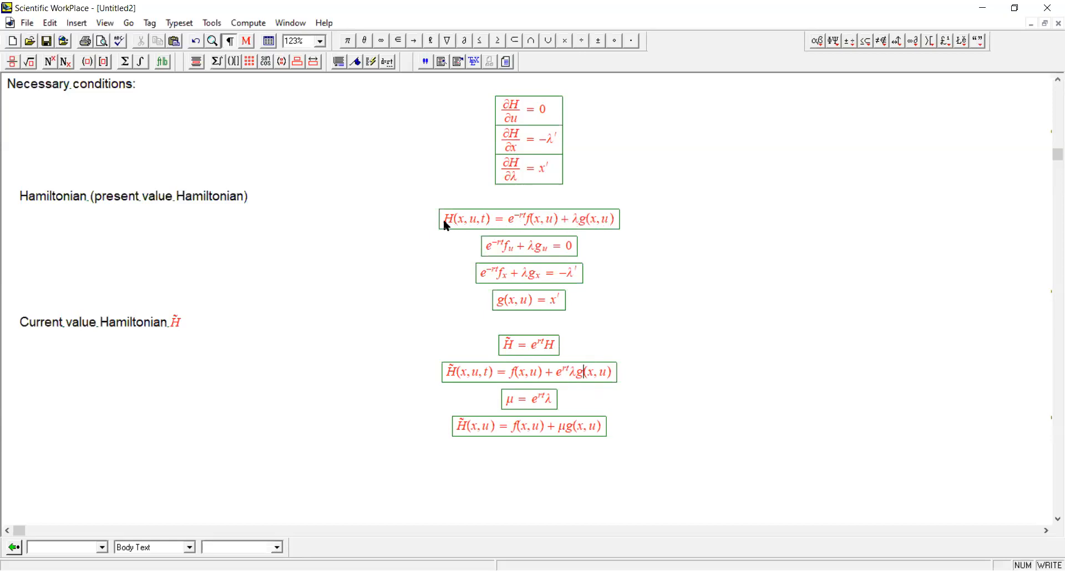
mouse_move(571, 440)
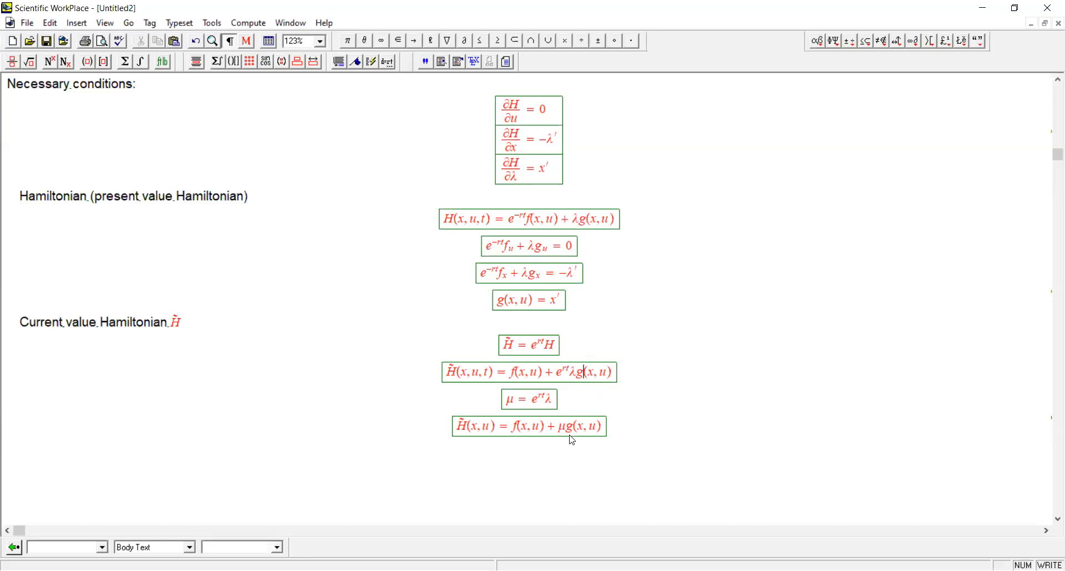
double_click(563, 427)
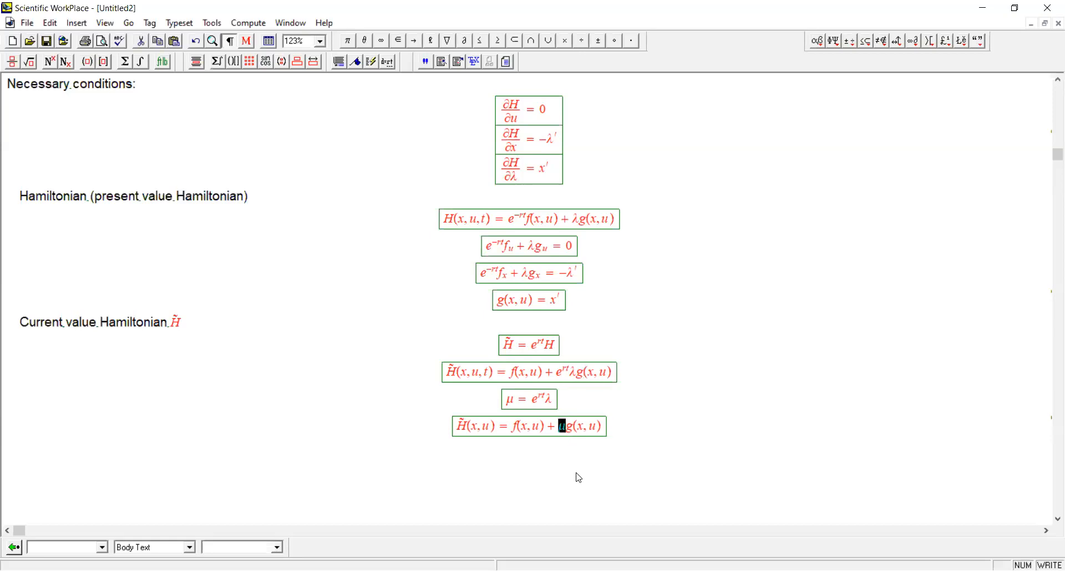
mouse_move(577, 436)
text(μ)
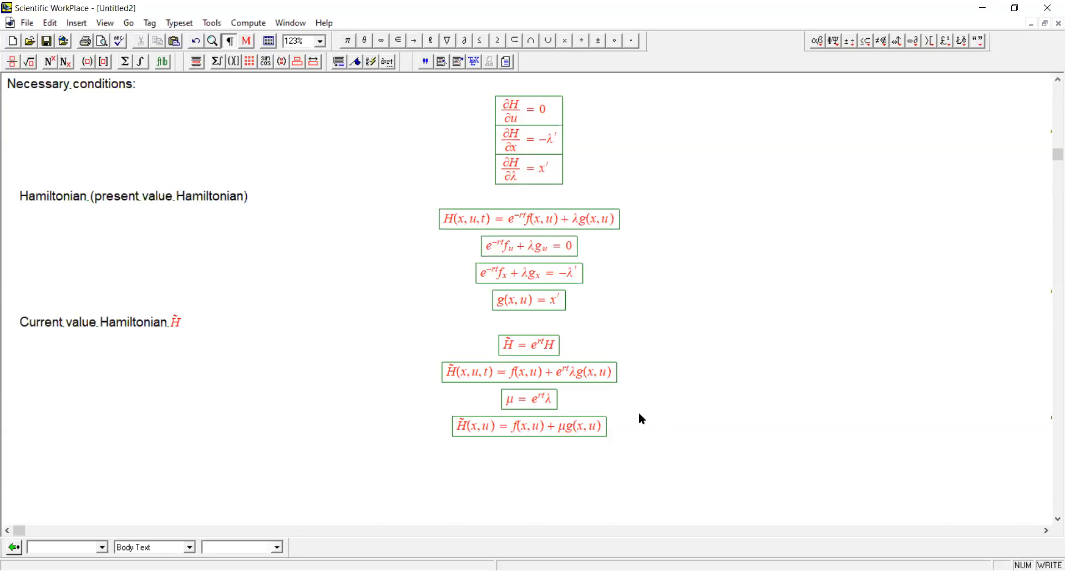
mouse_move(651, 432)
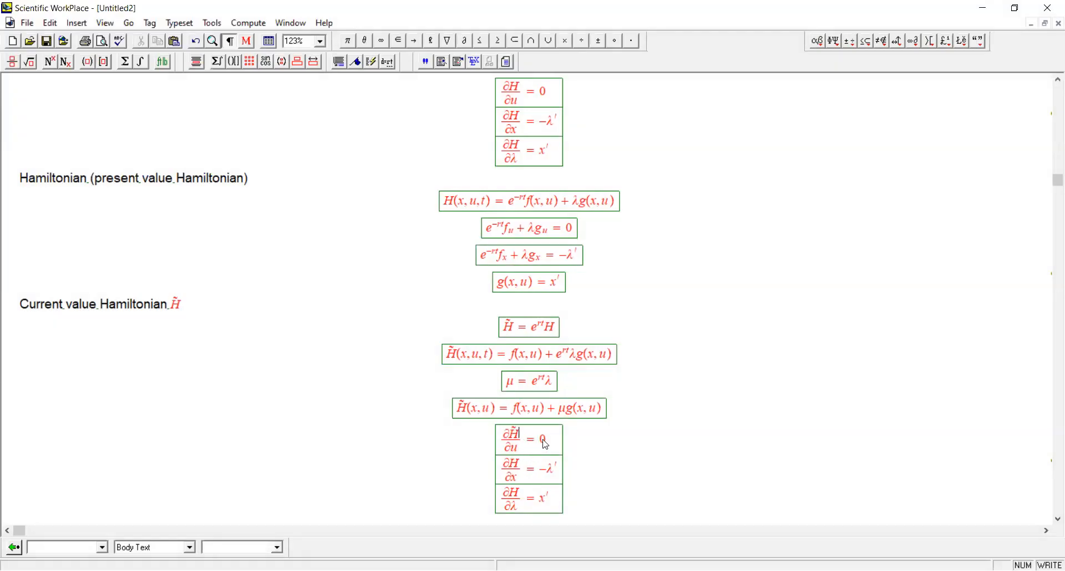
mouse_move(538, 447)
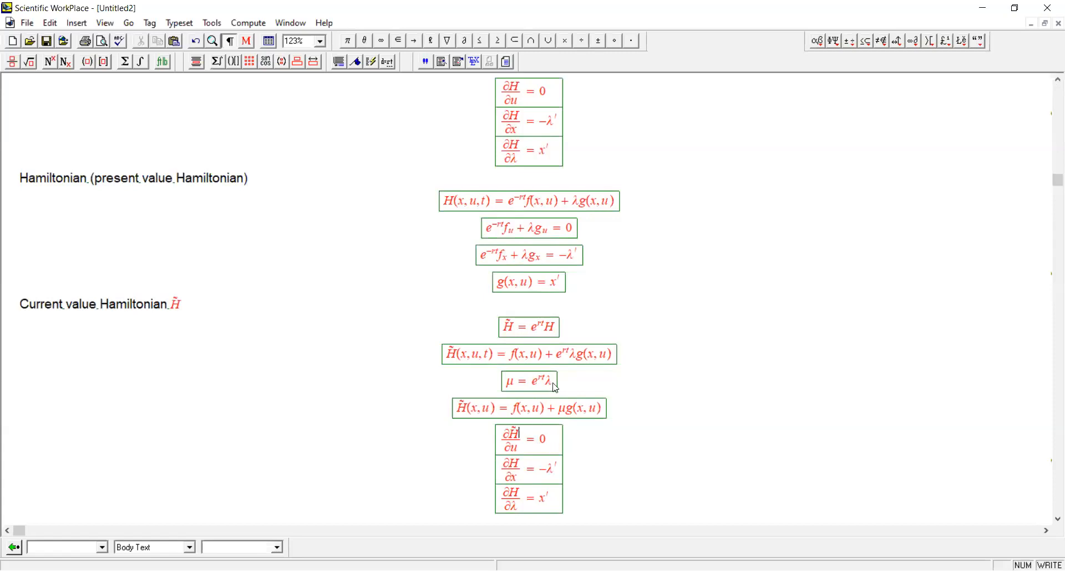
mouse_move(544, 331)
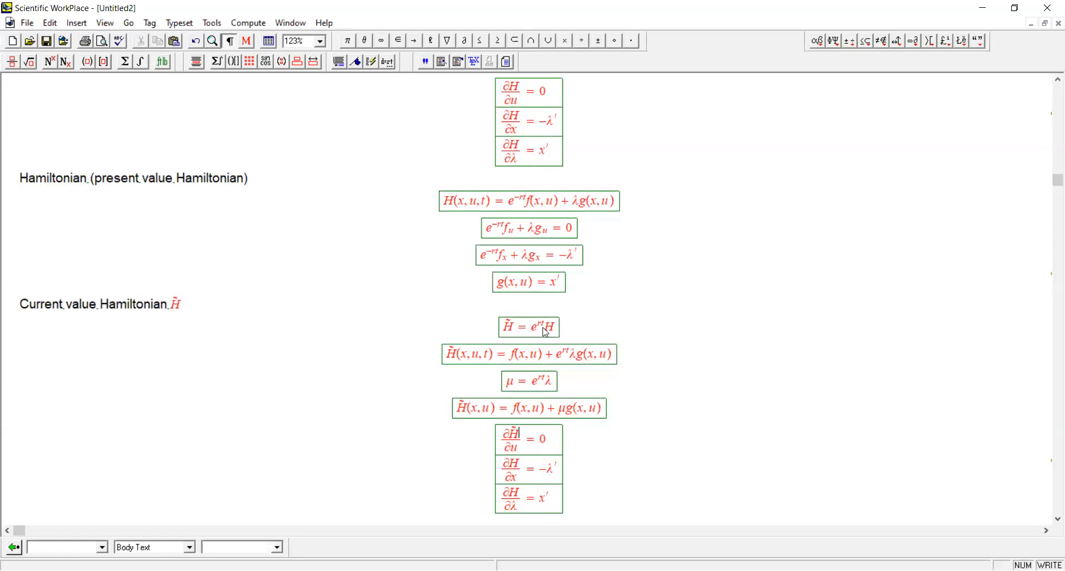
- Rewrite the costate condition as ∂H̃/∂x = rμ − μ′, then start a new empty display below
double_click(548, 327)
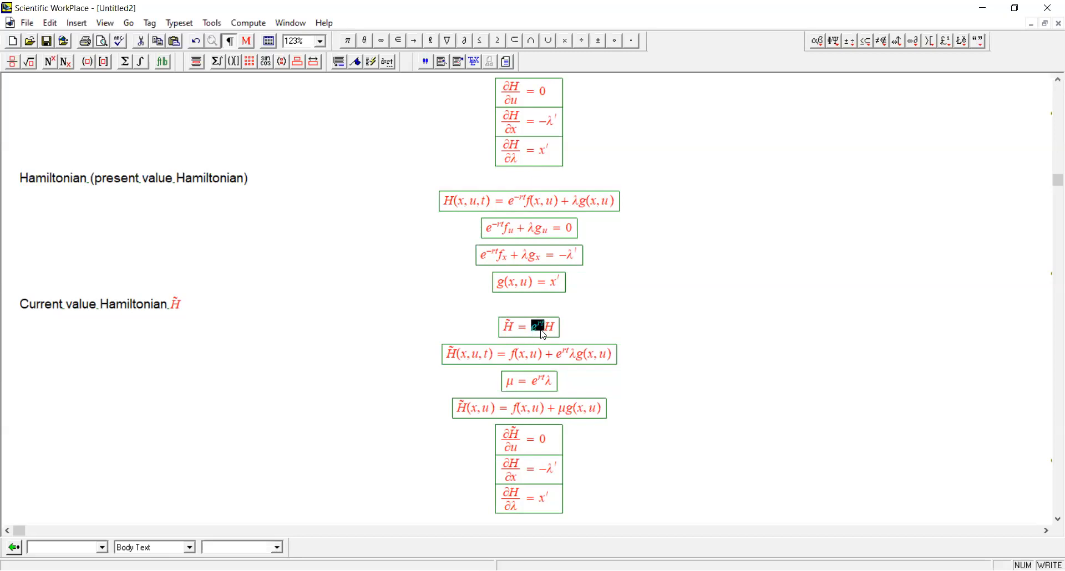
mouse_move(518, 453)
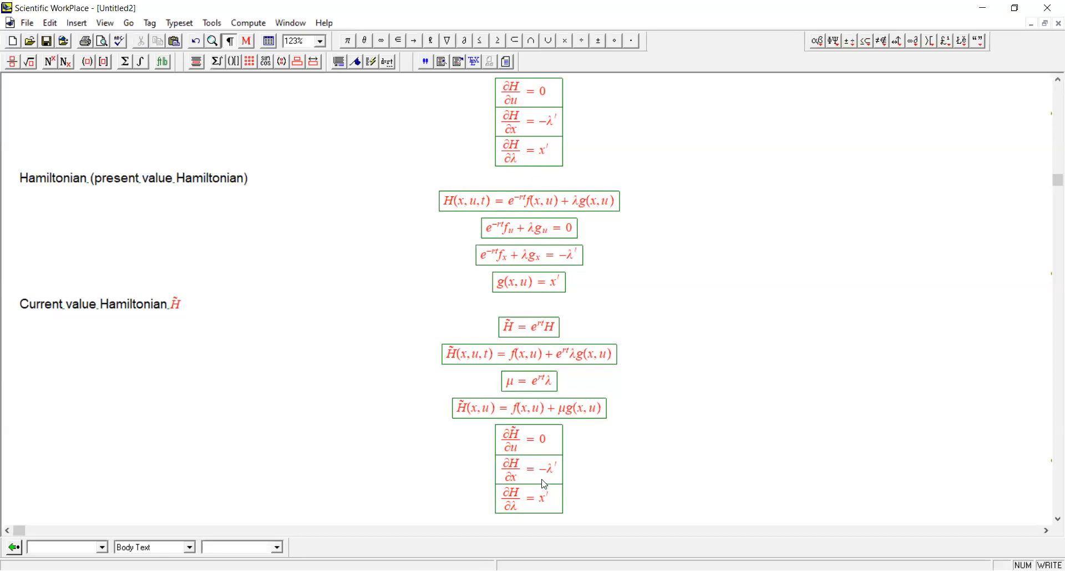
click(538, 469)
text(μ)
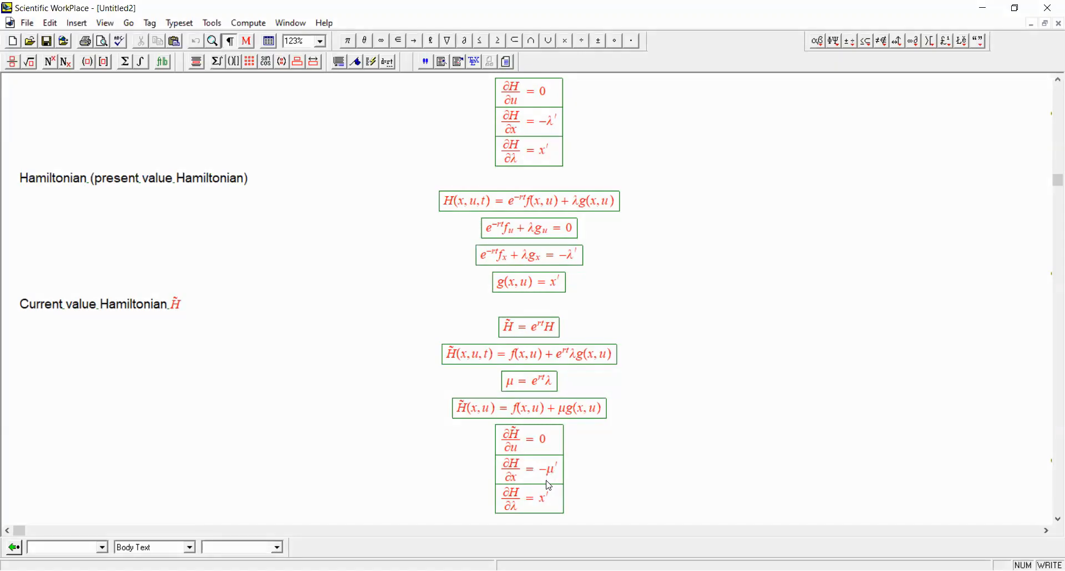
text(rµ)
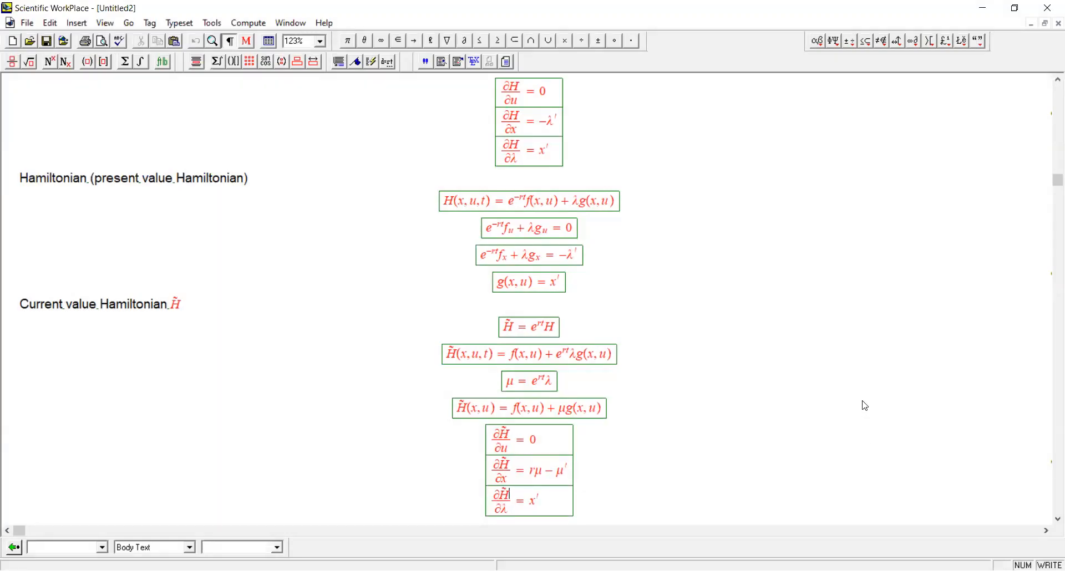
mouse_move(667, 471)
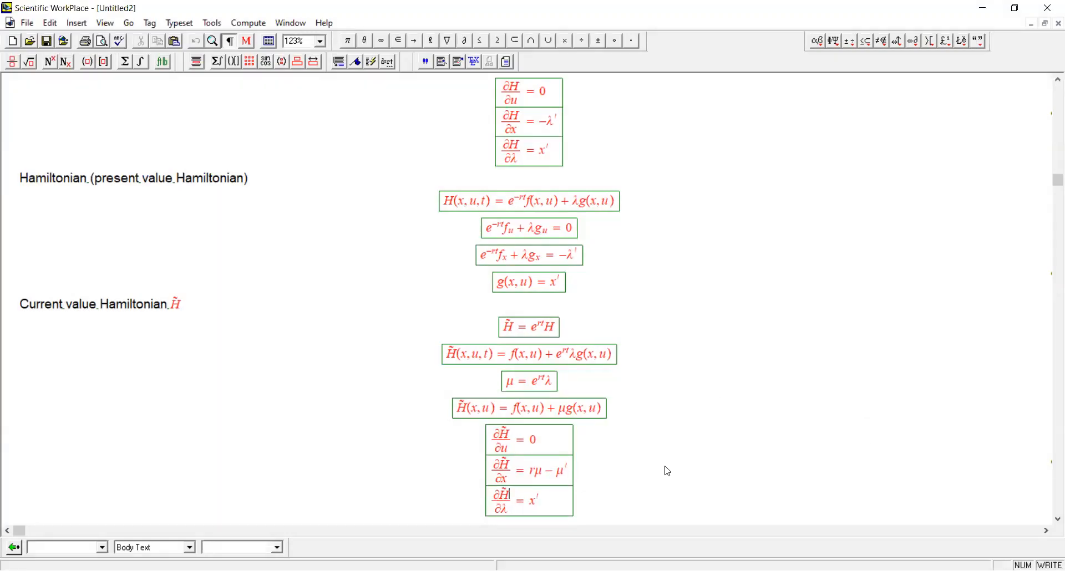
mouse_move(494, 473)
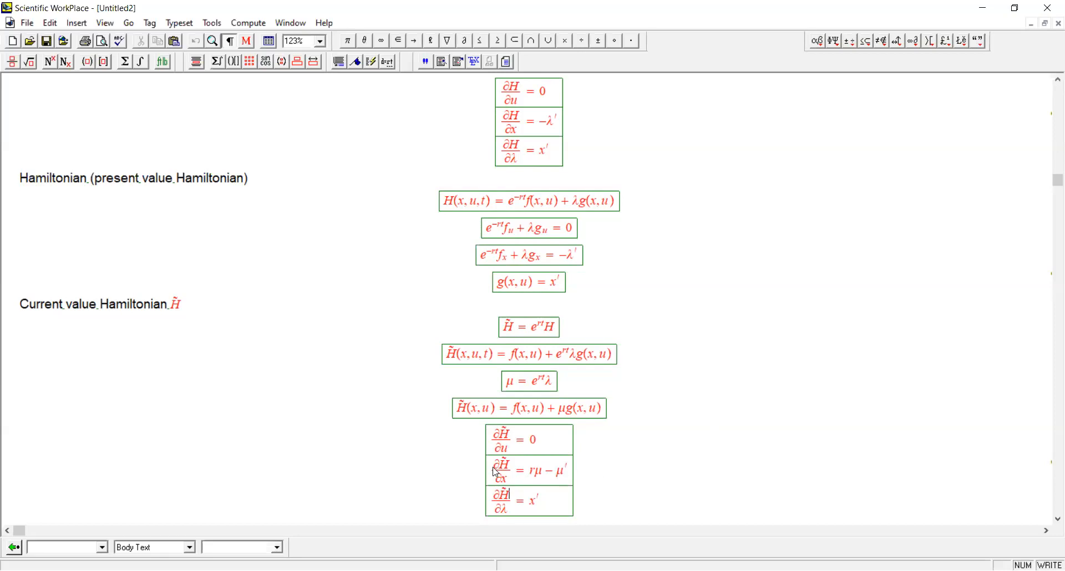
mouse_move(596, 473)
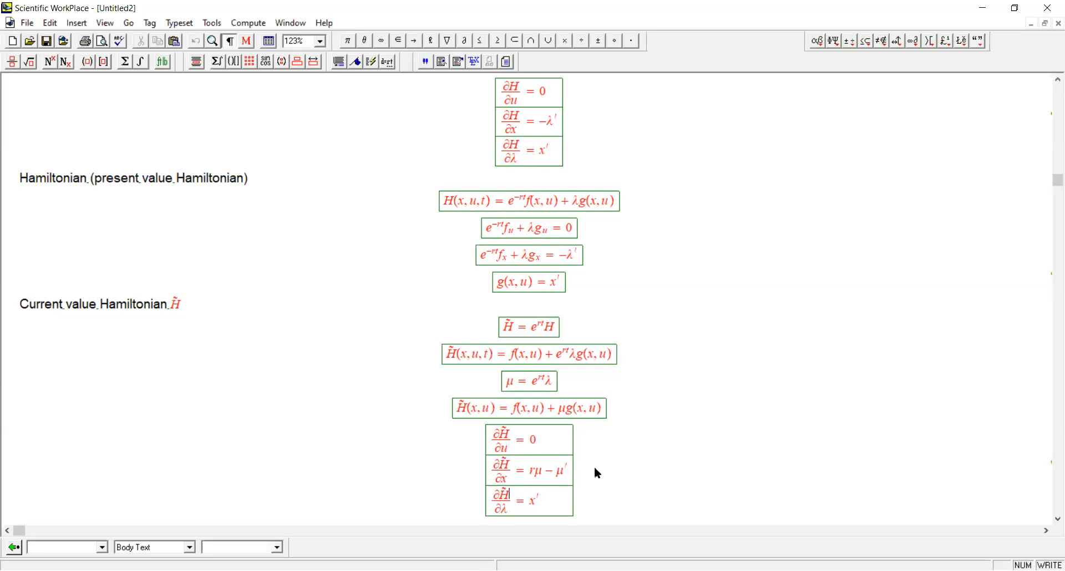
click(246, 40)
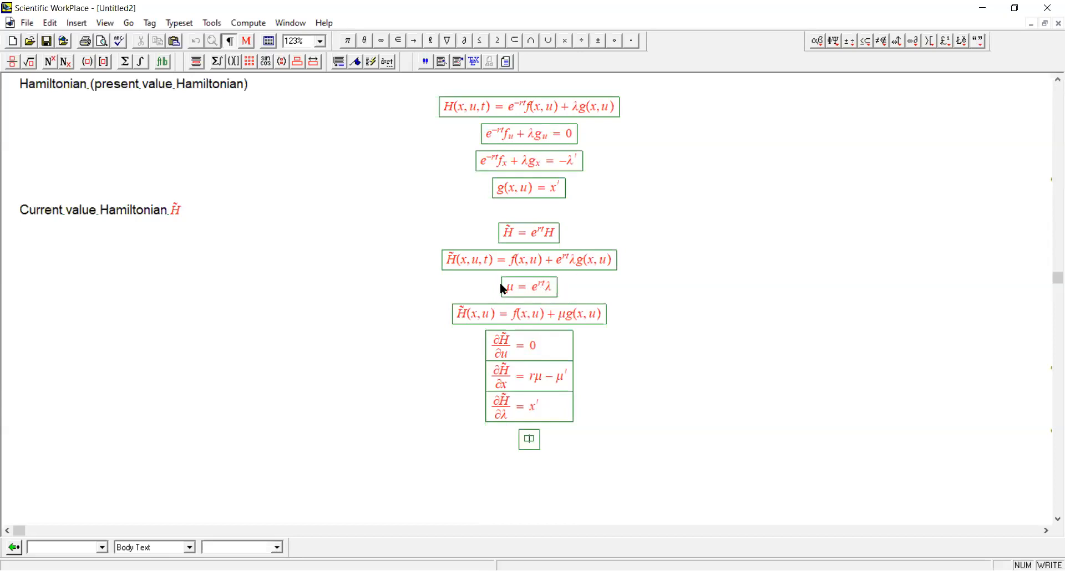
- Copy μ = e^{rt}λ into the new display and edit it into μ′ − rμ = e^{rt}λ′
double_click(528, 287)
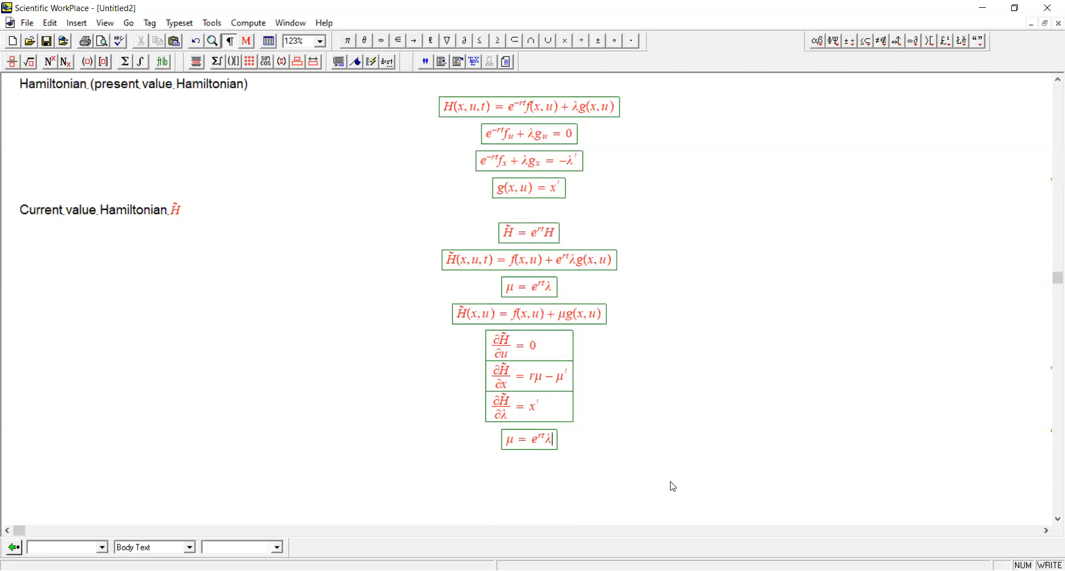
mouse_move(654, 498)
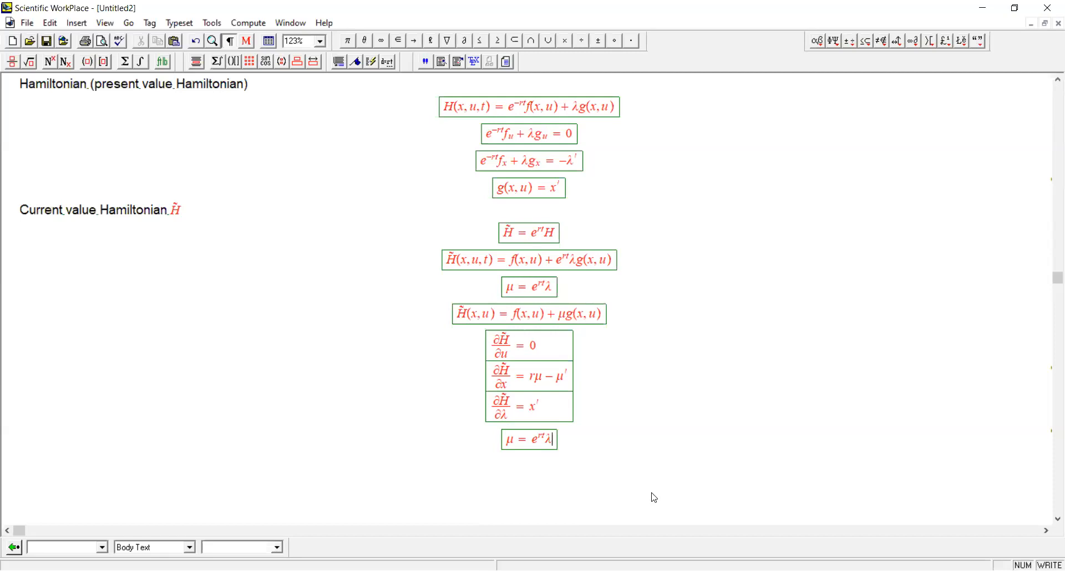
double_click(535, 440)
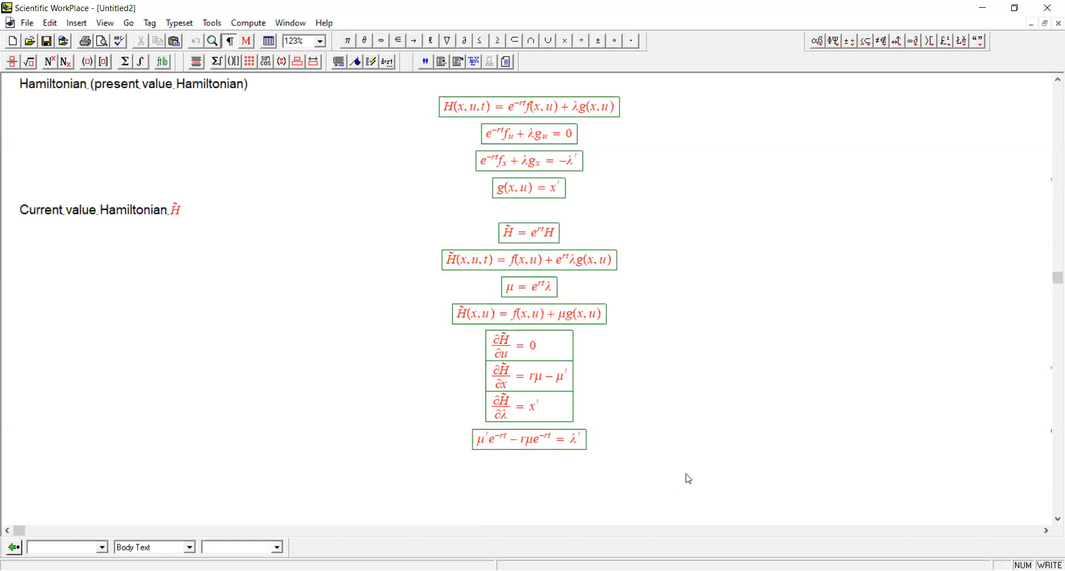
click(518, 439)
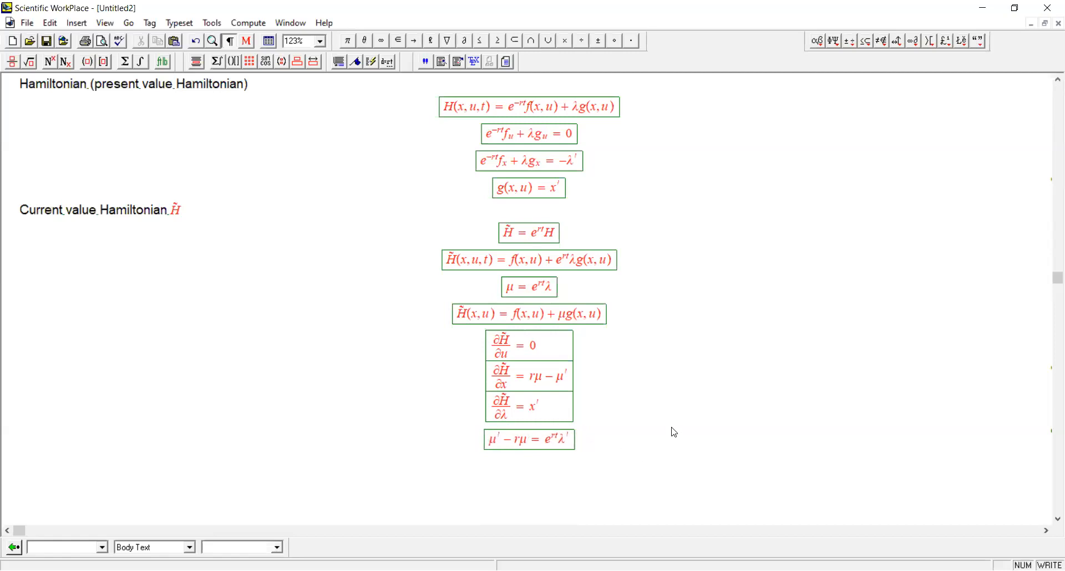
- Turn the pasted H̃ equation into e^{−rt}f_x + λg_x = −λ′ using f_x, g_x, −e^{rt}λ′ and μ = e^{rt}λ
click(246, 40)
text(f(x,u) + μg(x,u) = rμ − μ')
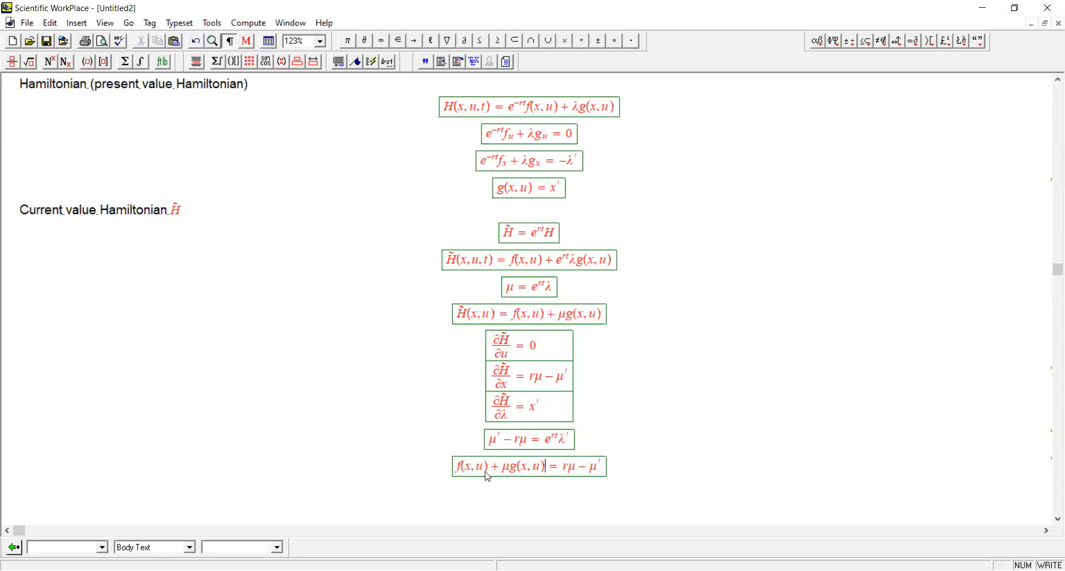
double_click(473, 467)
text(_)
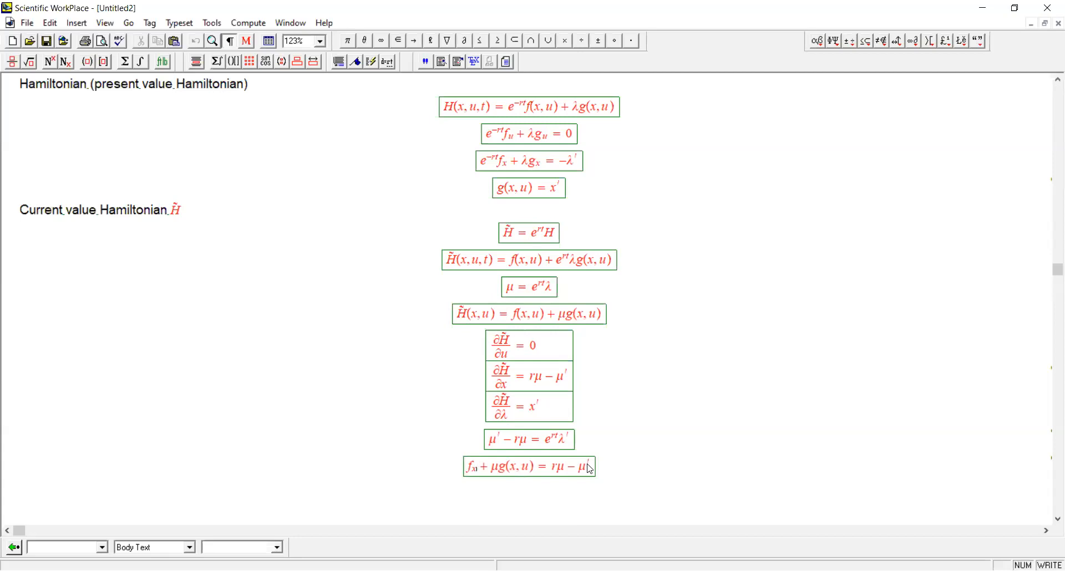
double_click(518, 466)
text(x)
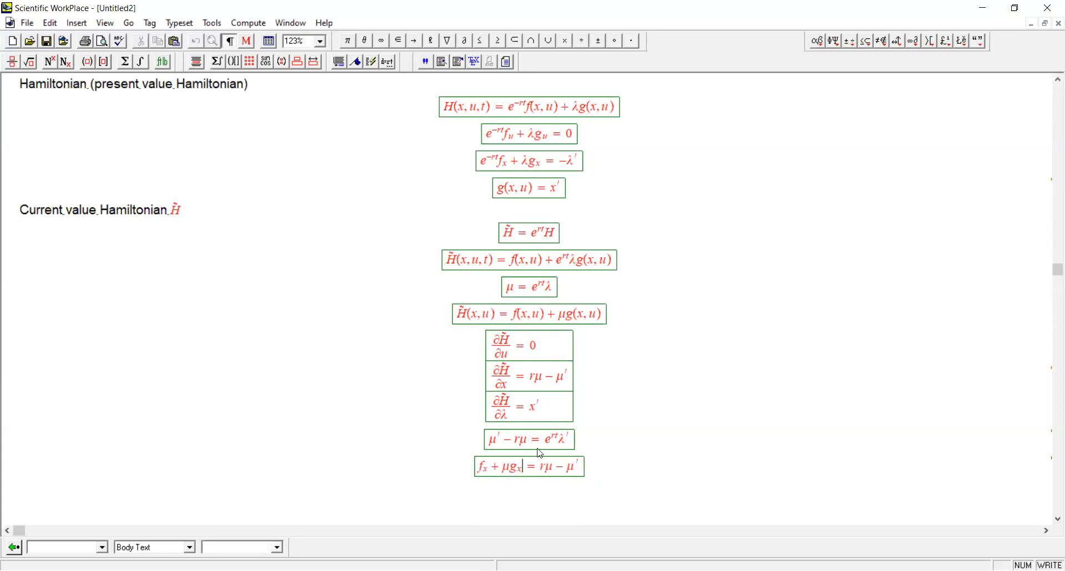
mouse_move(700, 408)
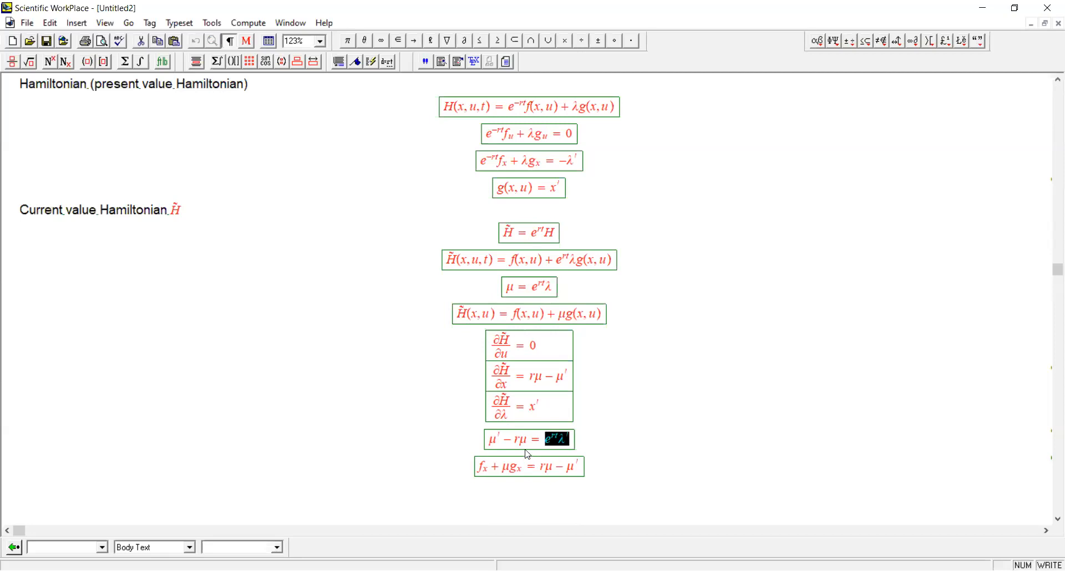
mouse_move(536, 471)
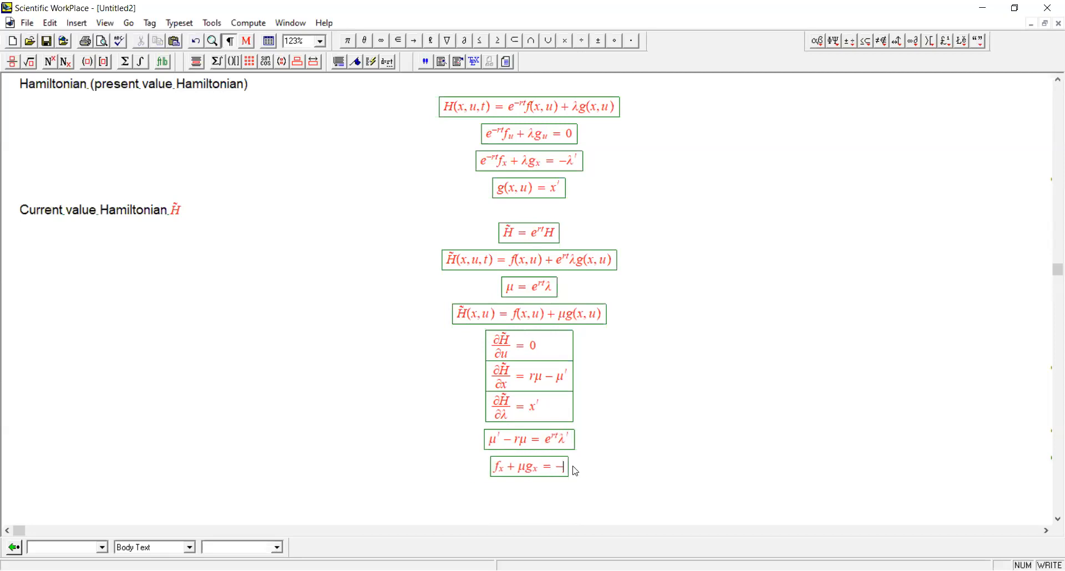
text(-e^{rt}\lambda')
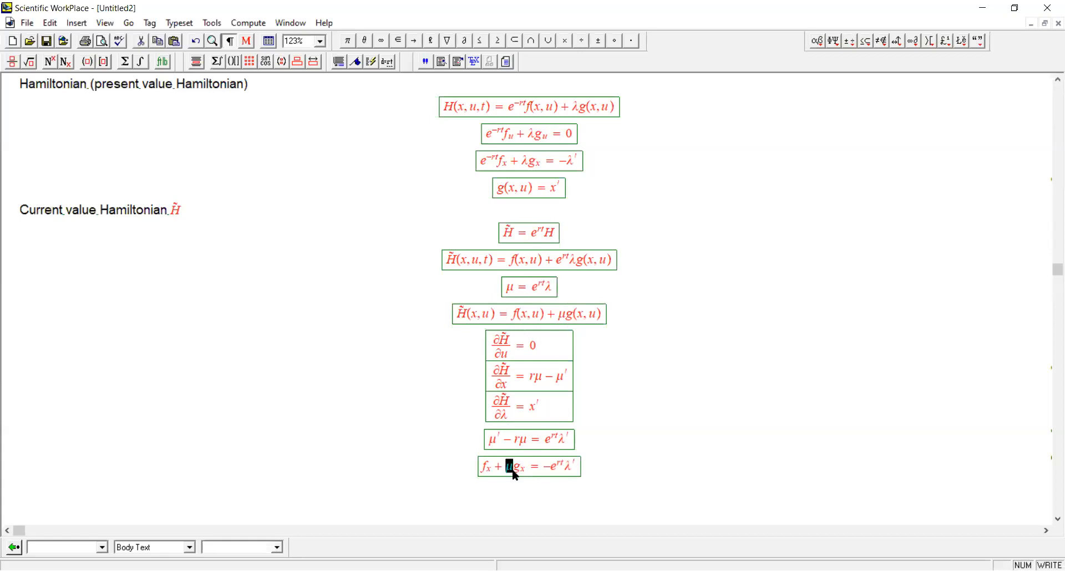
text(e^{rt}\lambda)
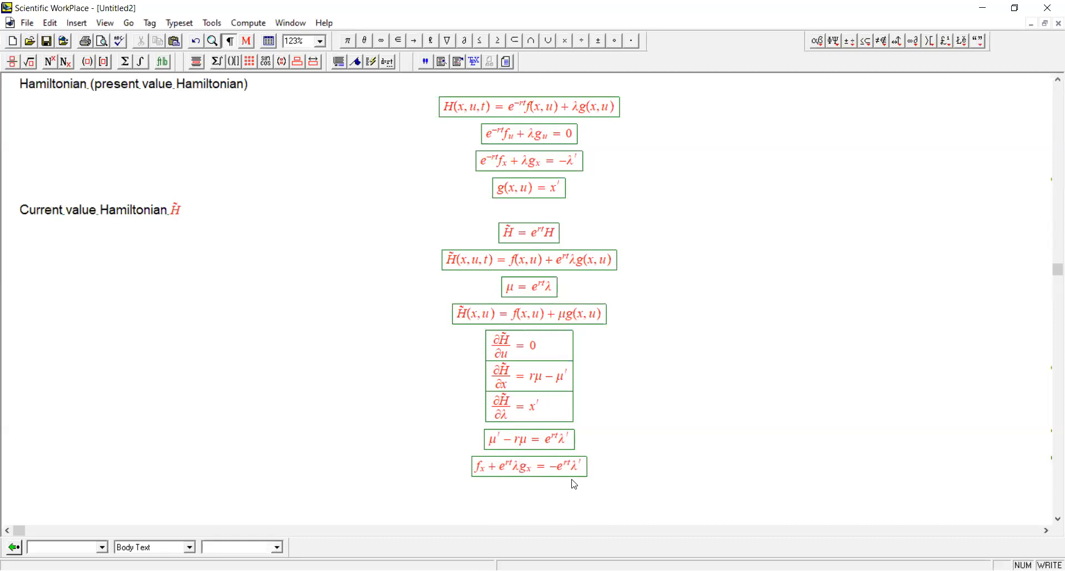
mouse_move(533, 478)
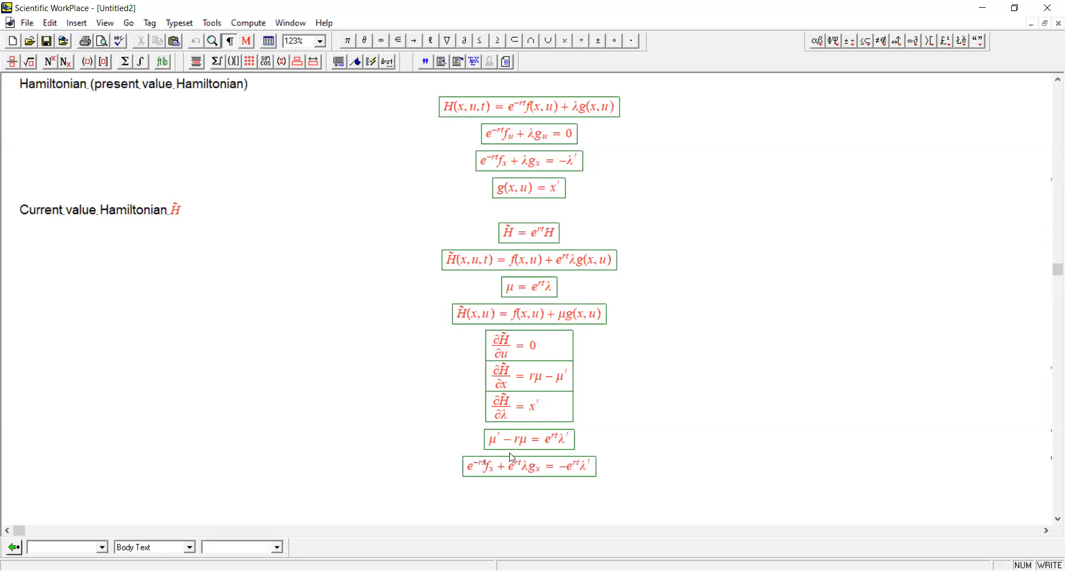
double_click(514, 467)
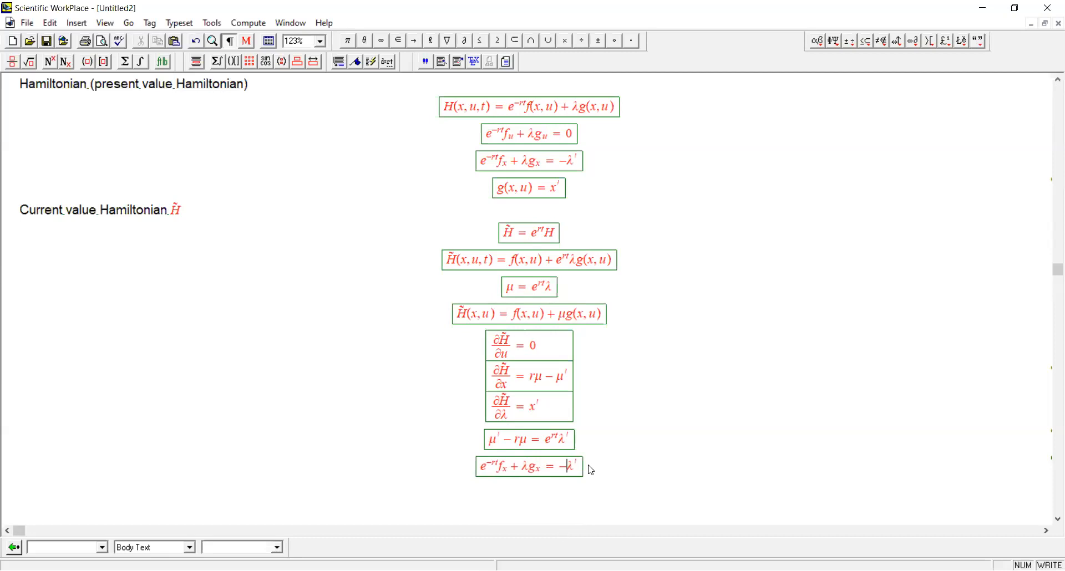
mouse_move(494, 376)
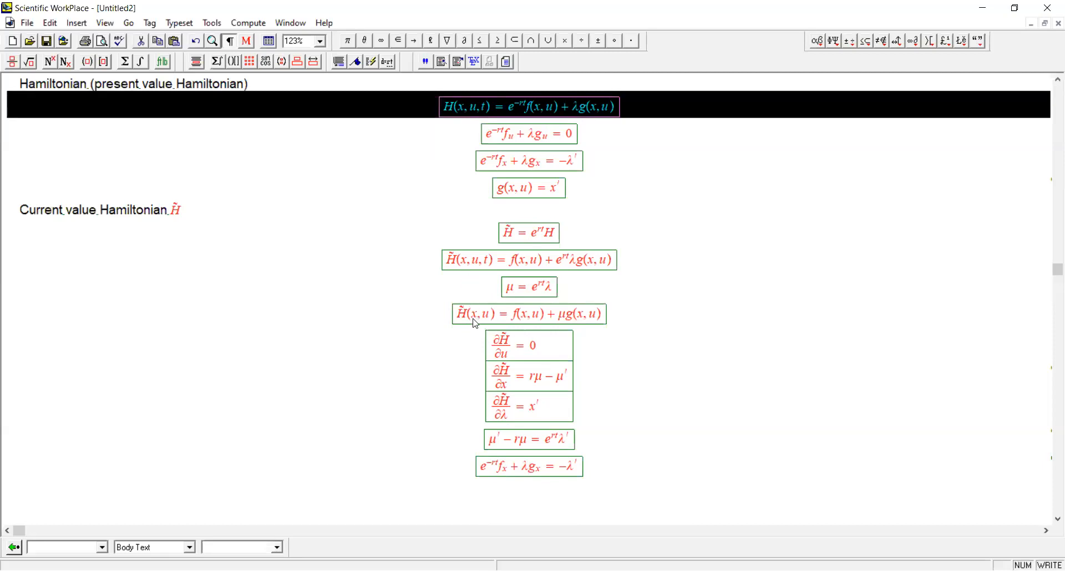
click(530, 314)
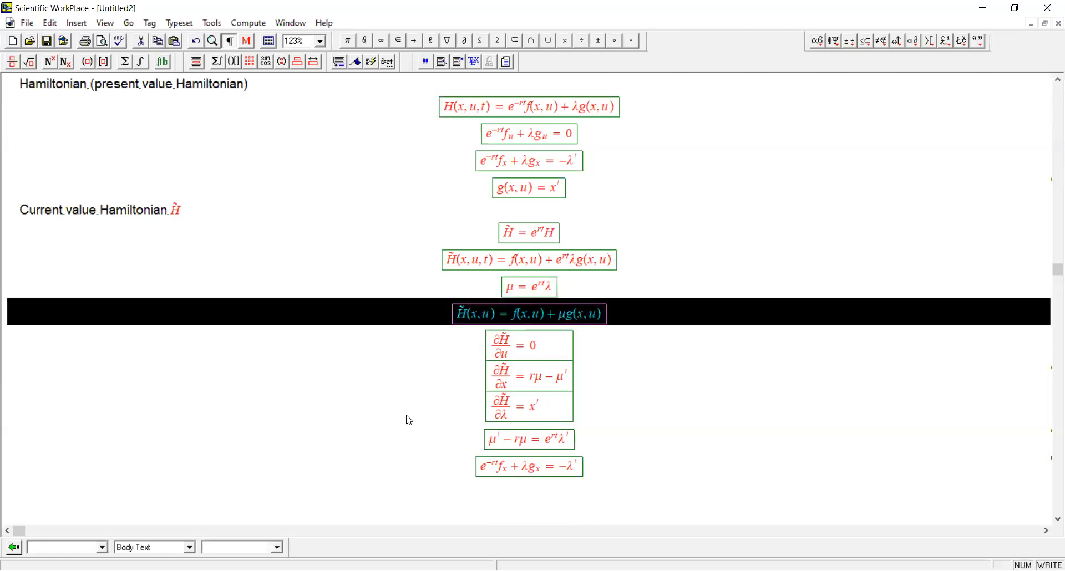
mouse_move(436, 447)
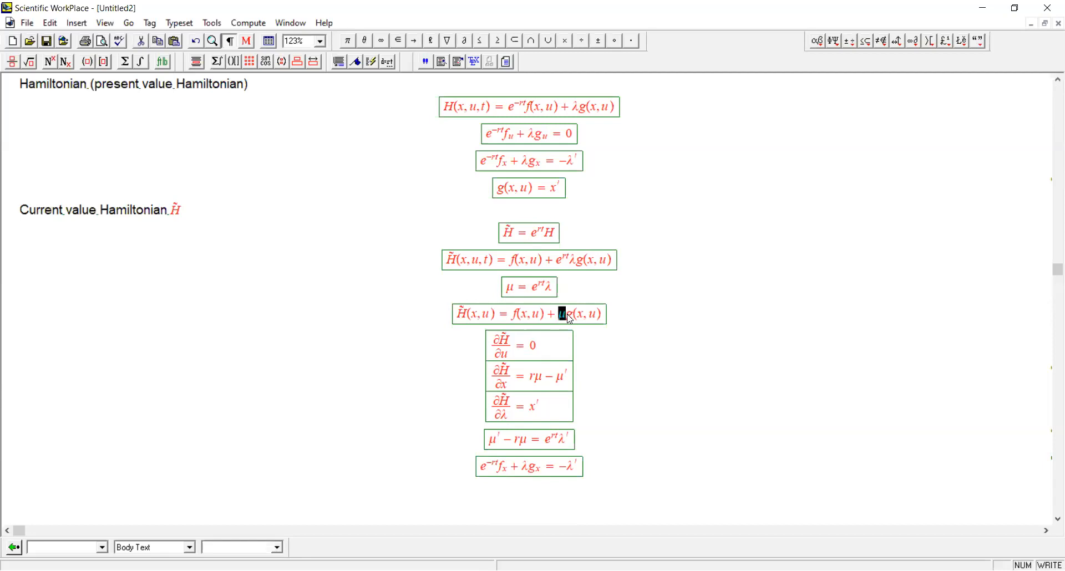
mouse_move(530, 384)
text(μ)
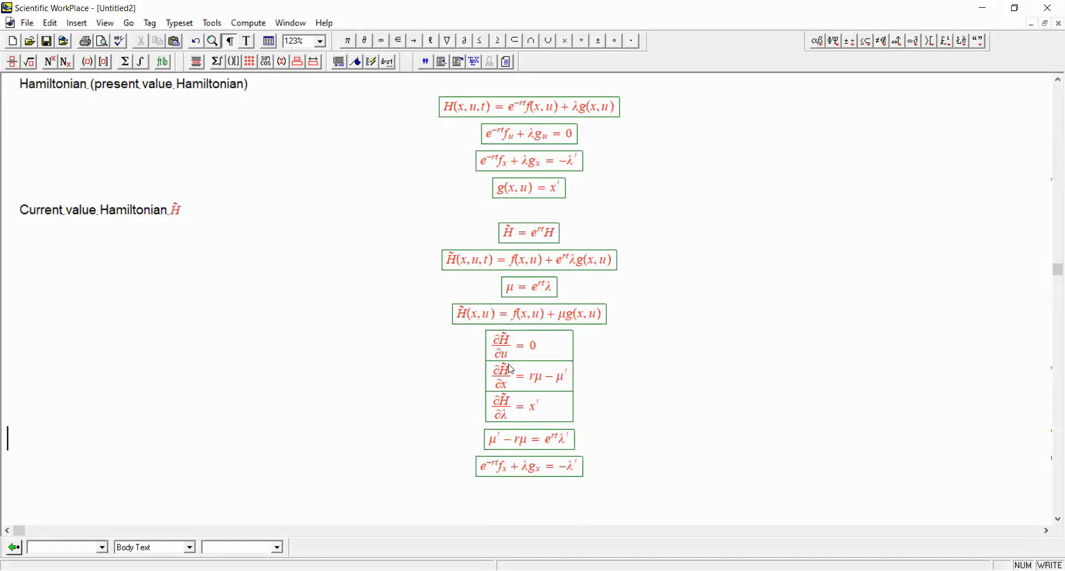
double_click(501, 372)
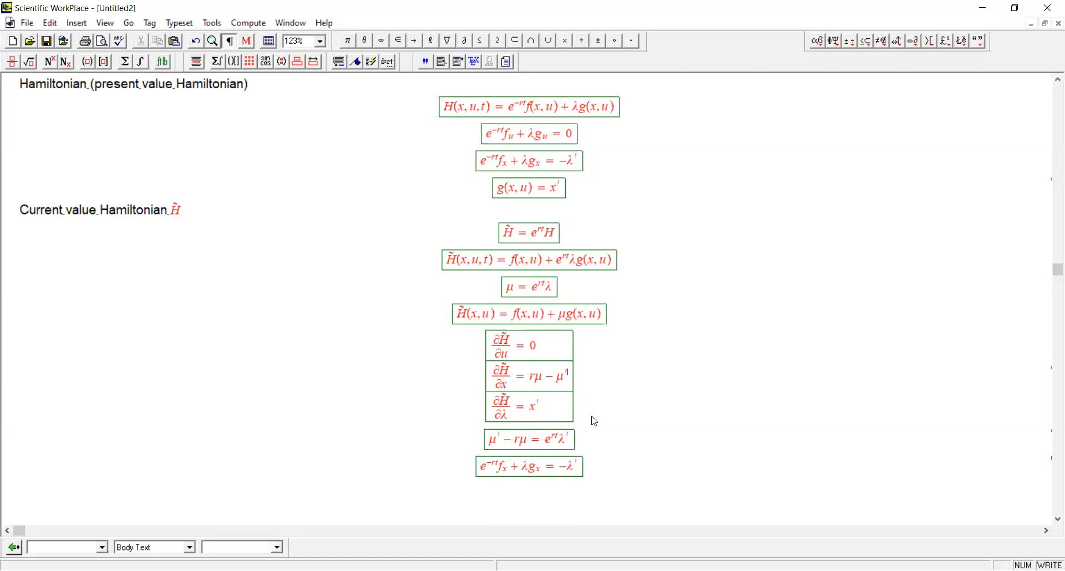
mouse_move(590, 417)
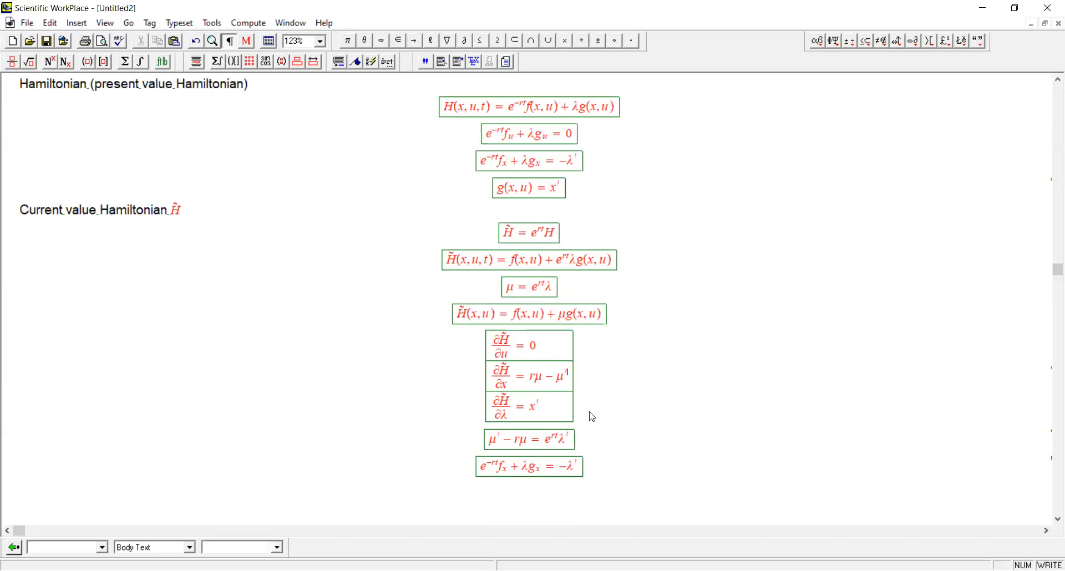